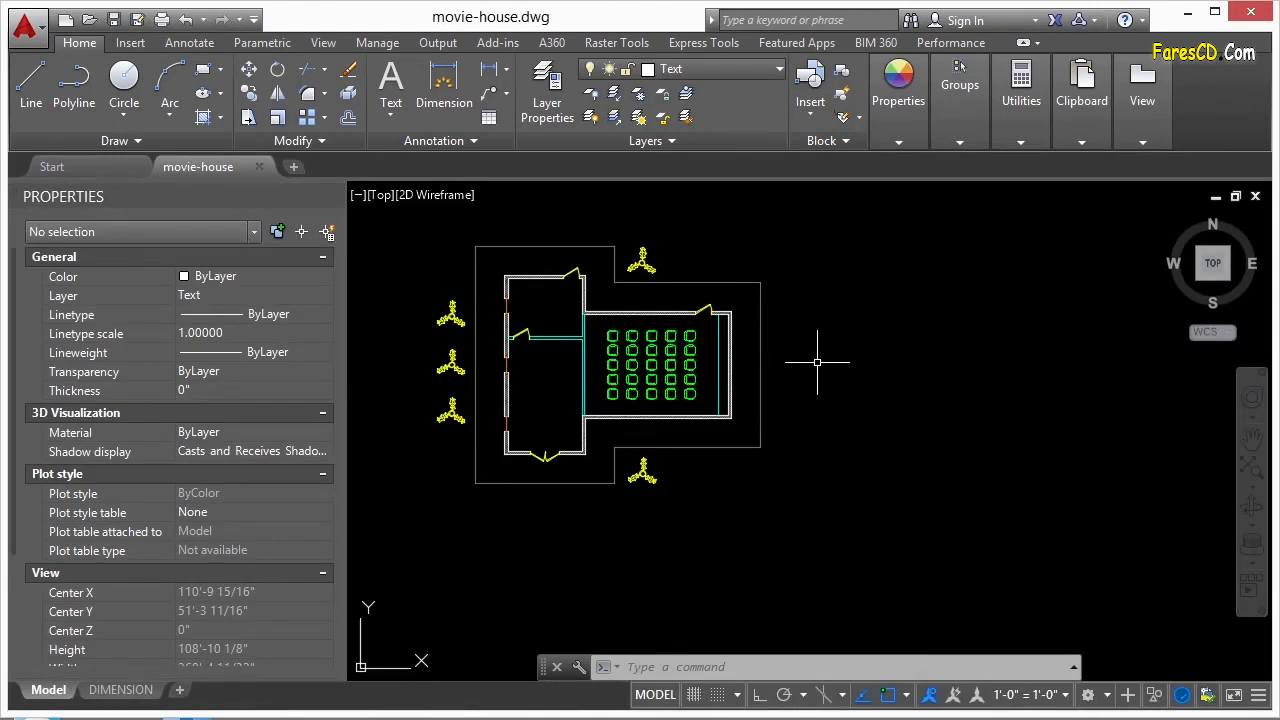
mouse_move(816, 338)
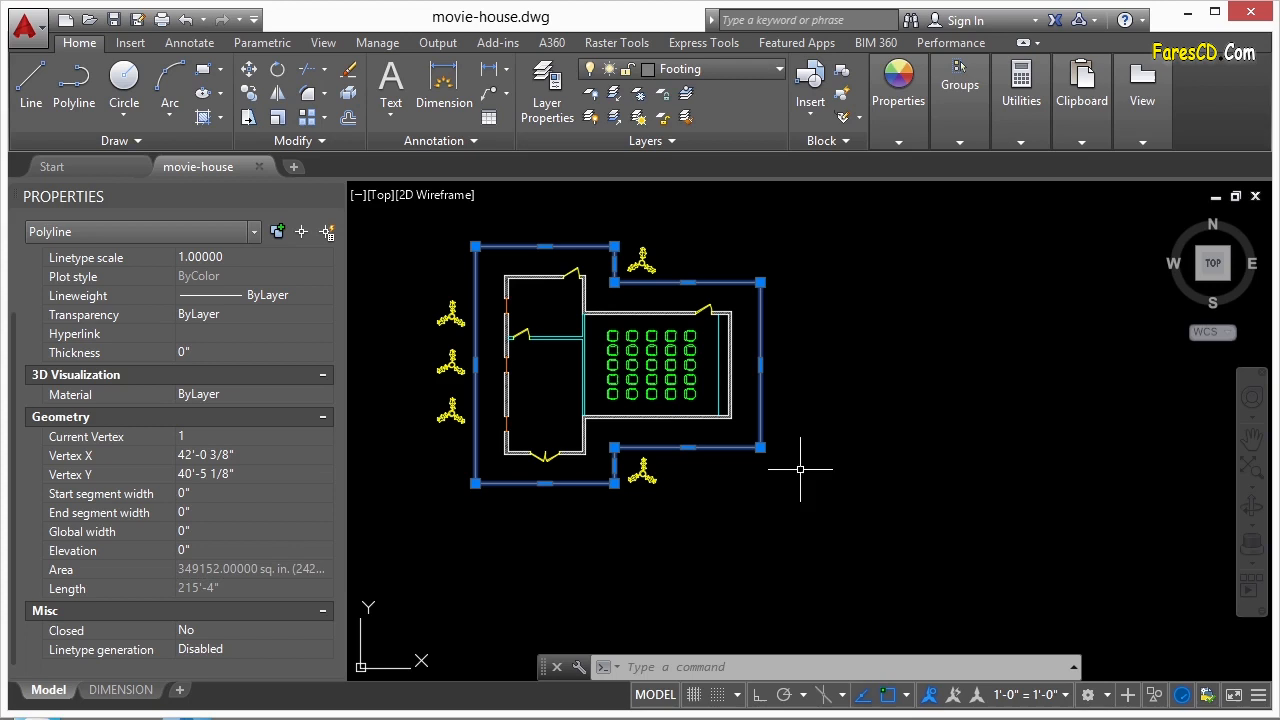
mouse_move(856, 378)
type("MT")
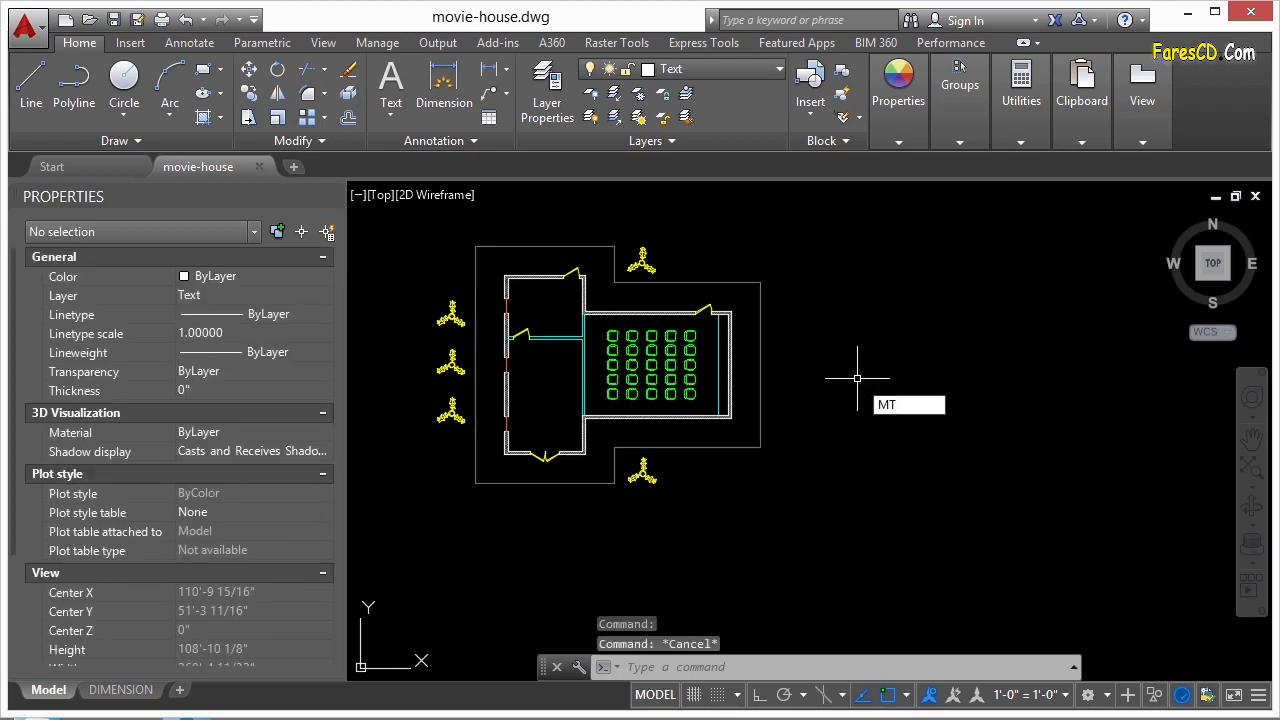
- Place an empty MTEXT box right of the footing plan and bring up its editing options
left_click(856, 378)
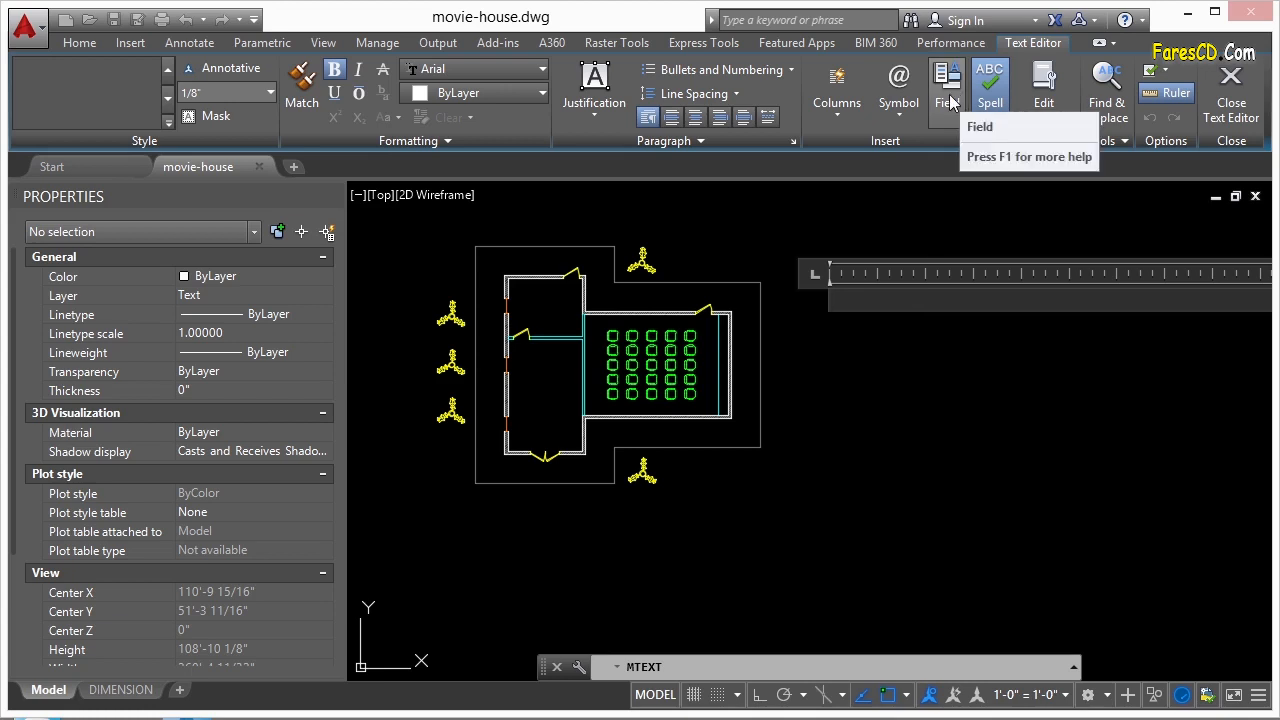
right_click(850, 300)
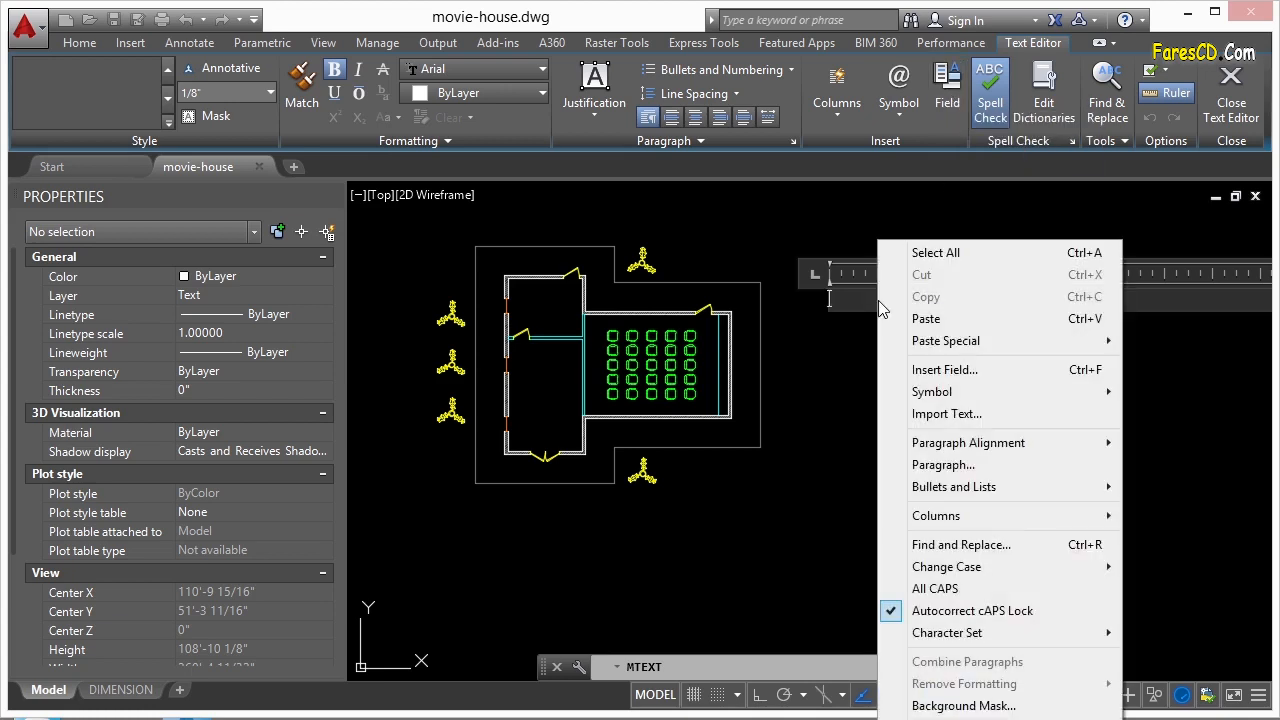
mouse_move(950, 384)
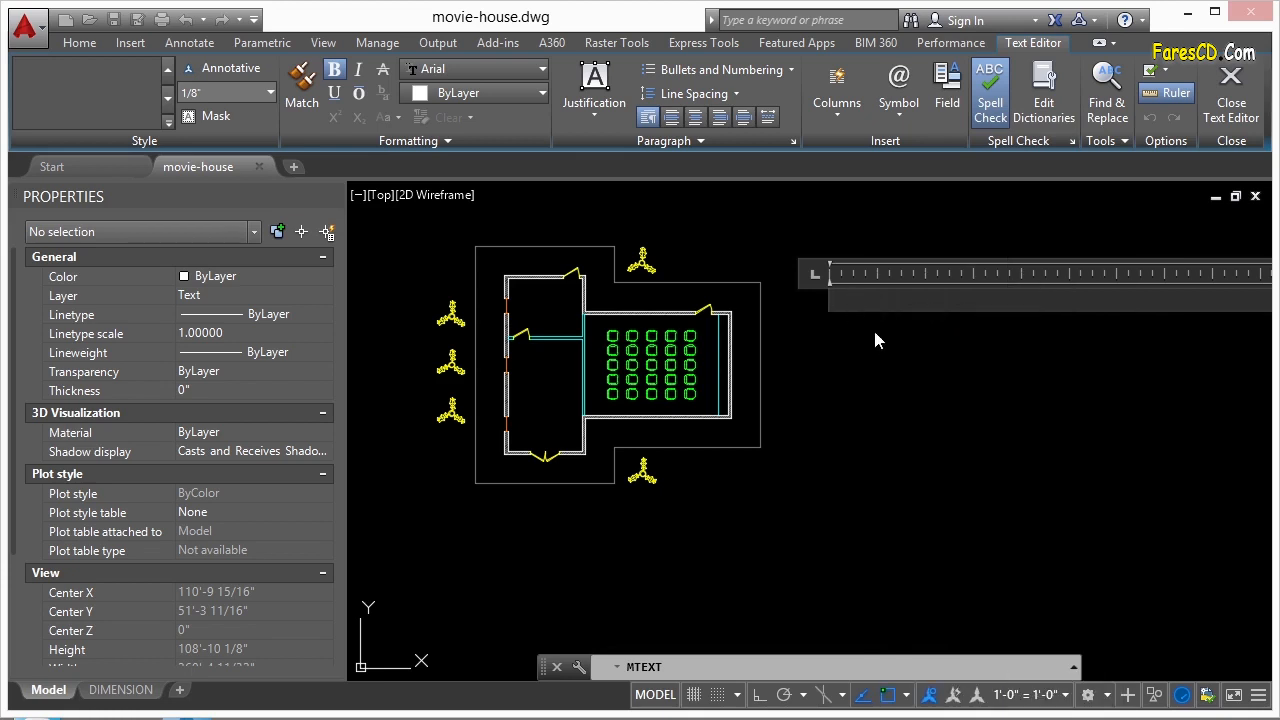
- Start inserting a field into the note and browse the Date & Time field types
left_click(946, 84)
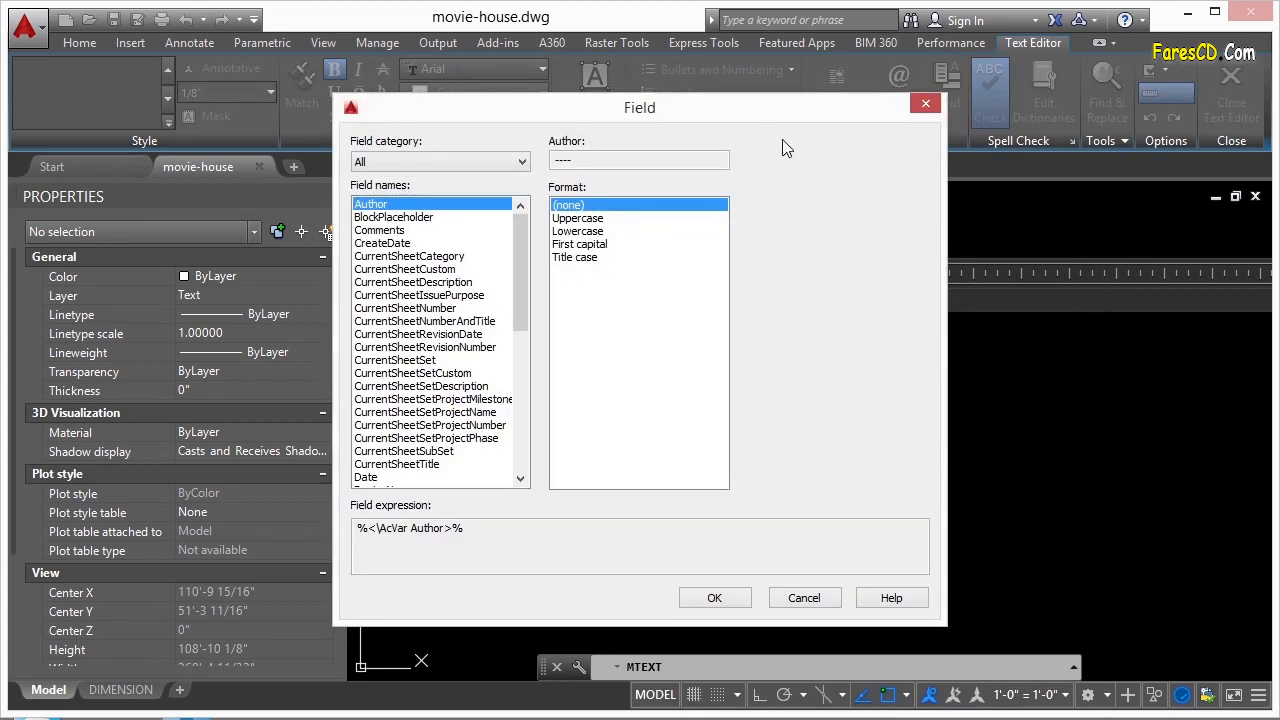
mouse_move(512, 190)
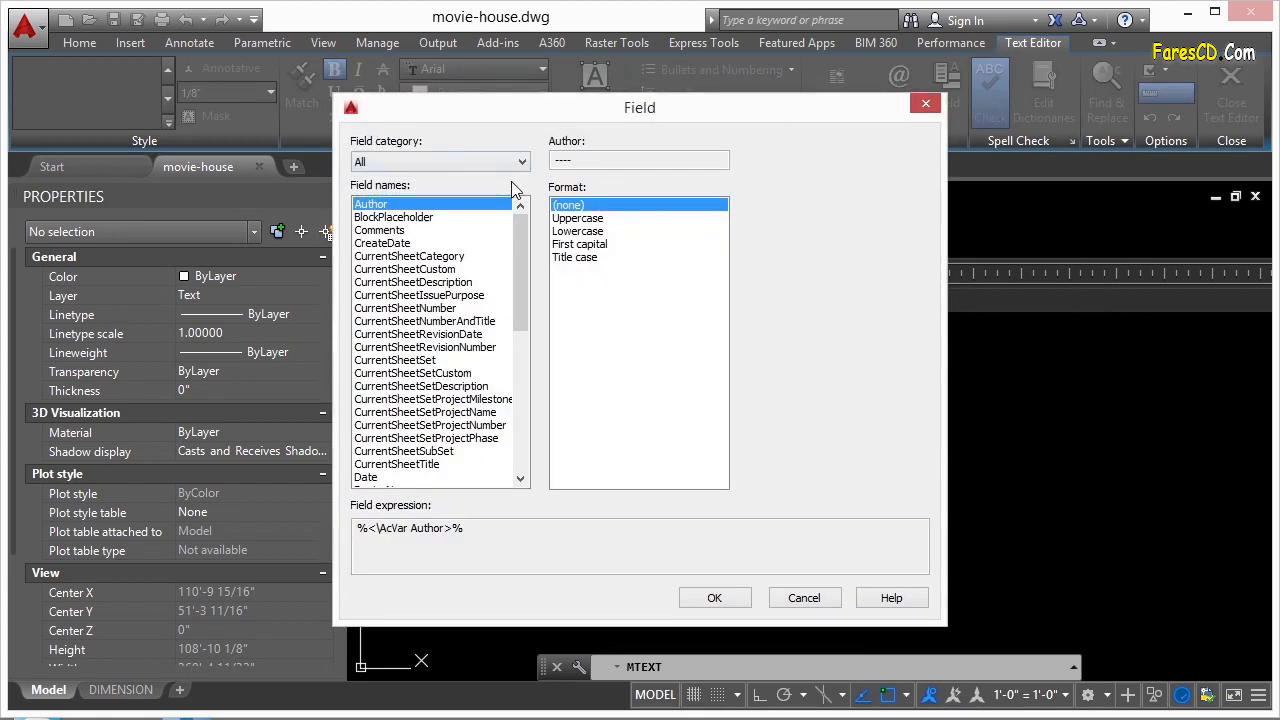
scroll("down", 3)
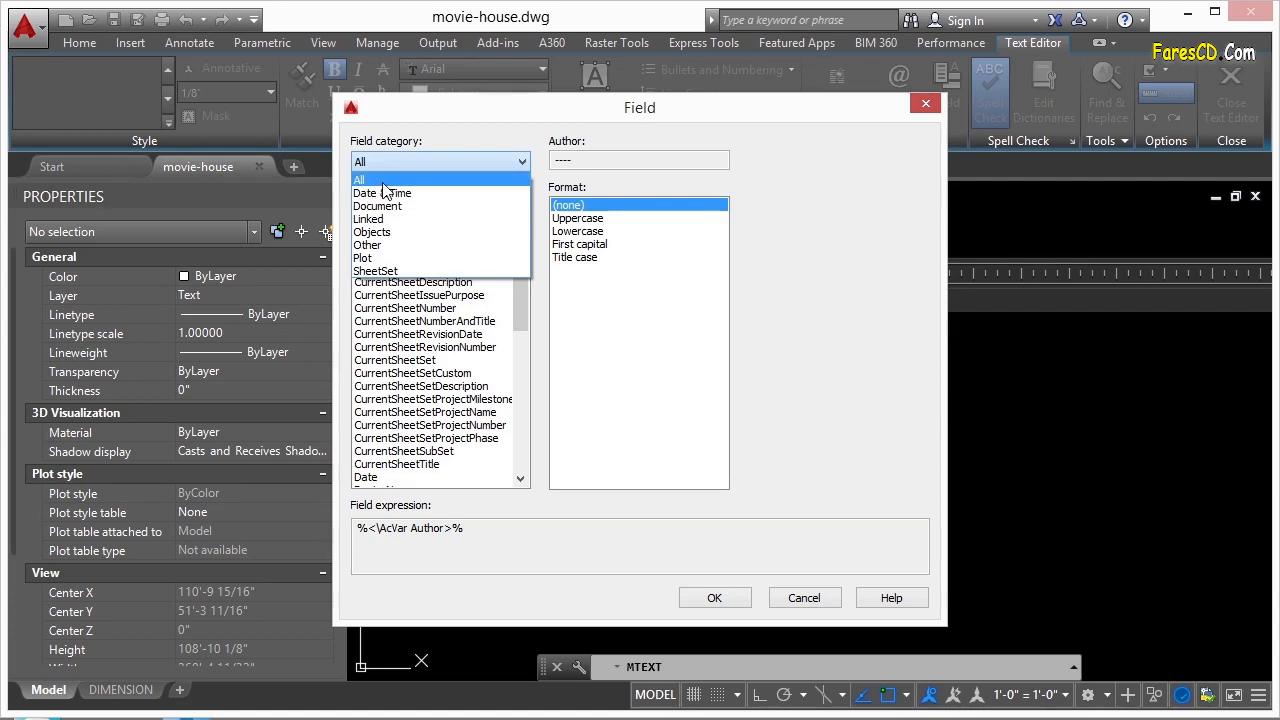
left_click(382, 192)
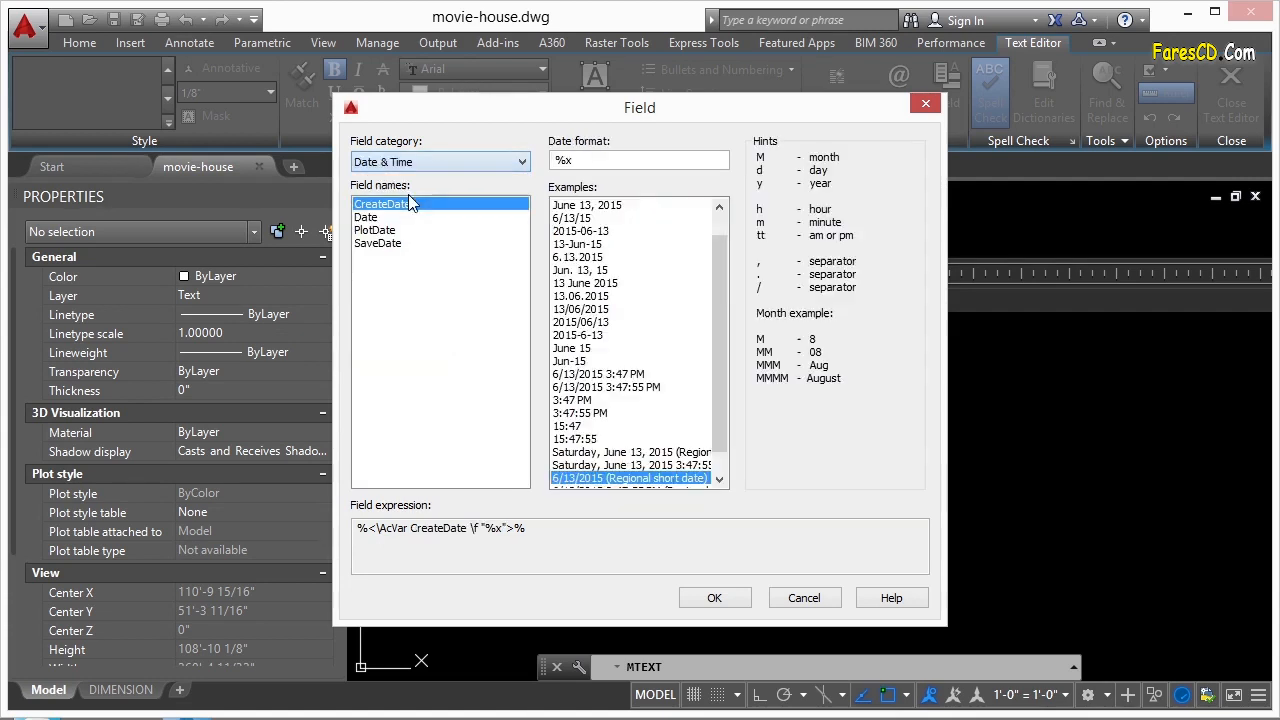
mouse_move(420, 248)
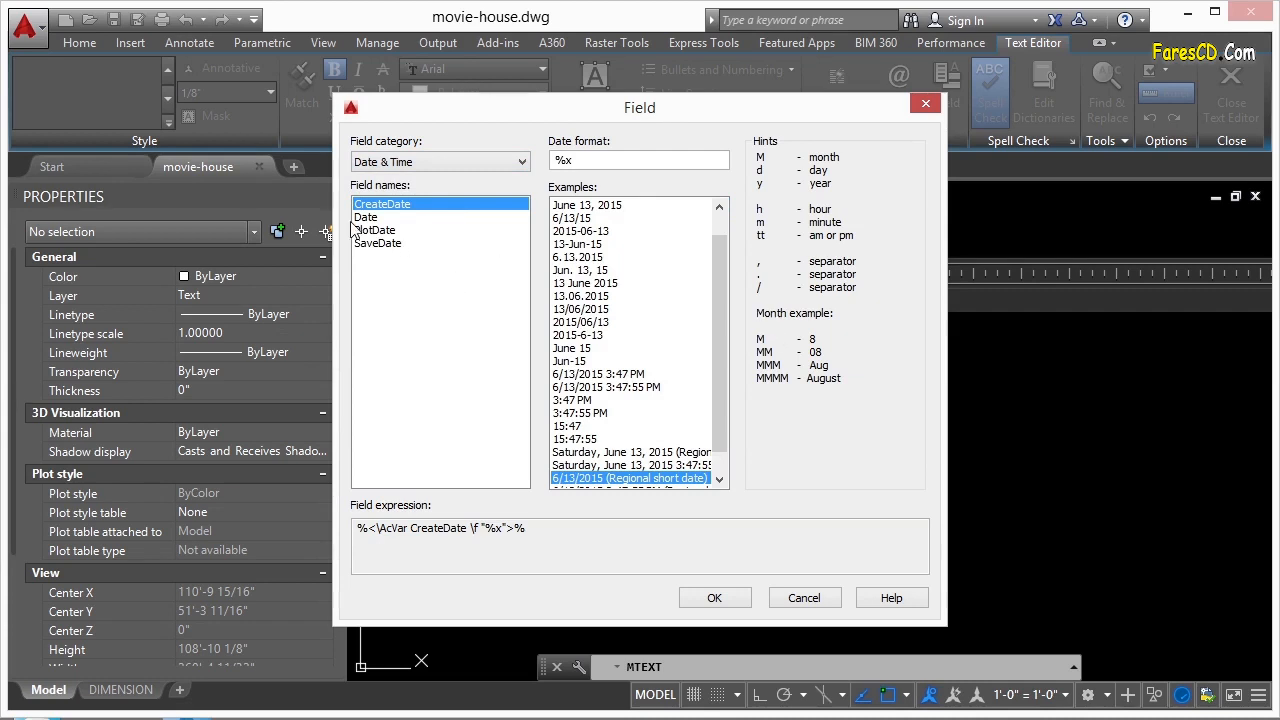
- Browse the Document field types, trying Filename and Subject without choosing one
scroll("down", 3)
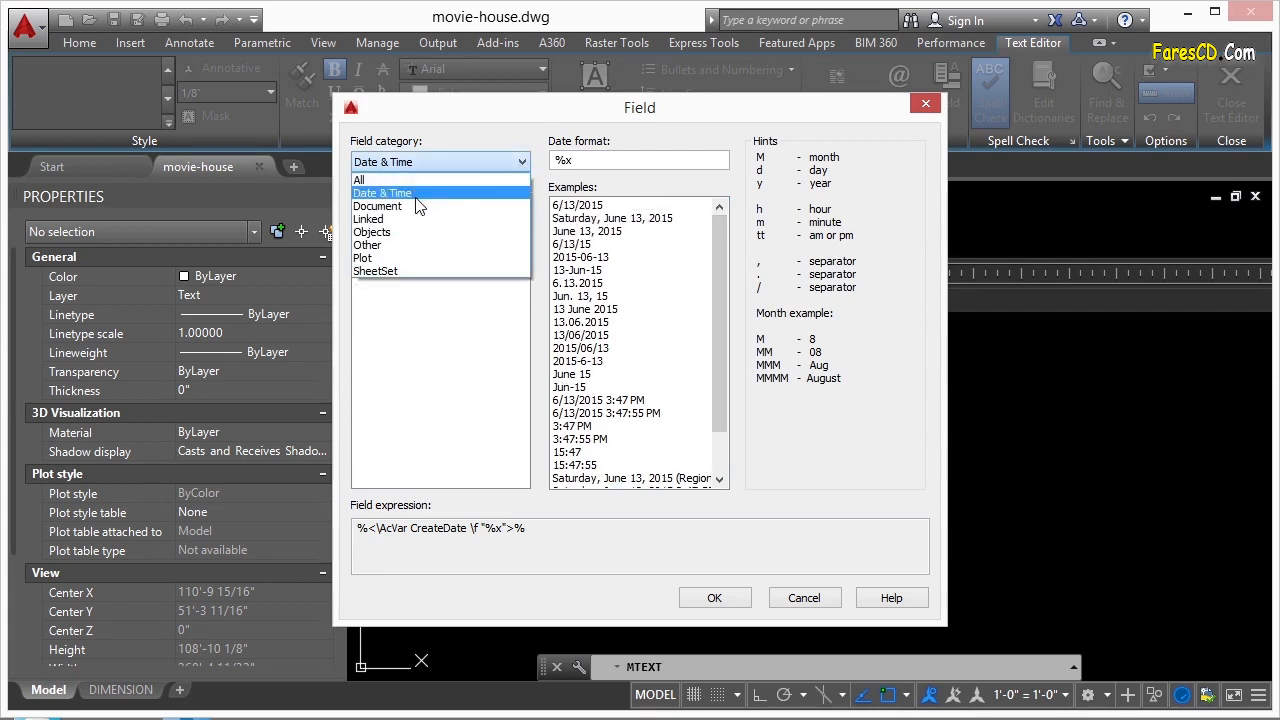
left_click(378, 206)
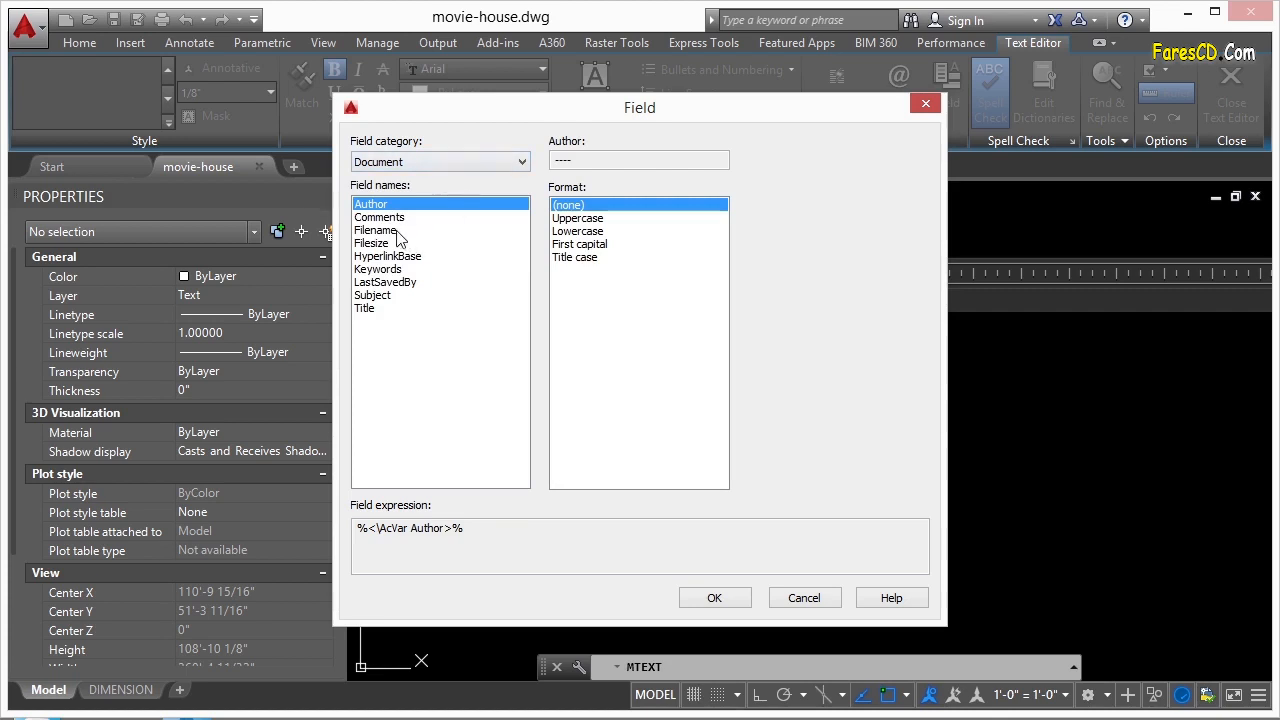
left_click(376, 230)
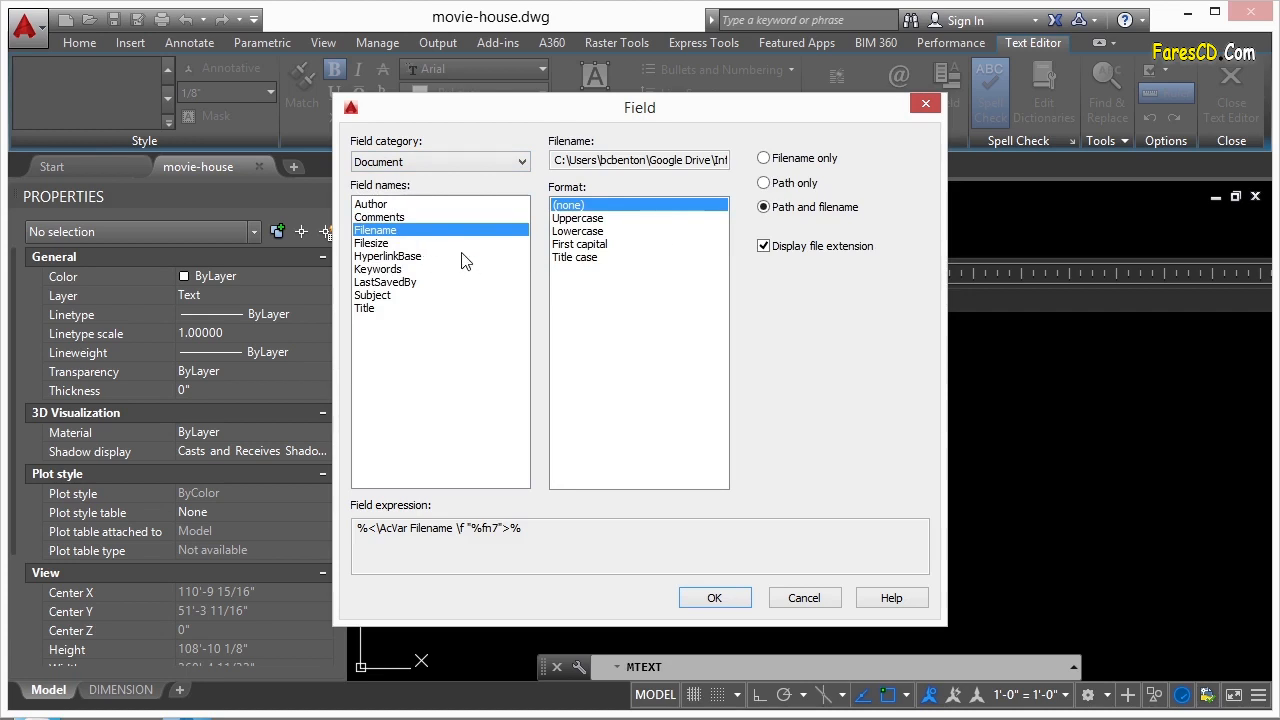
left_click(364, 308)
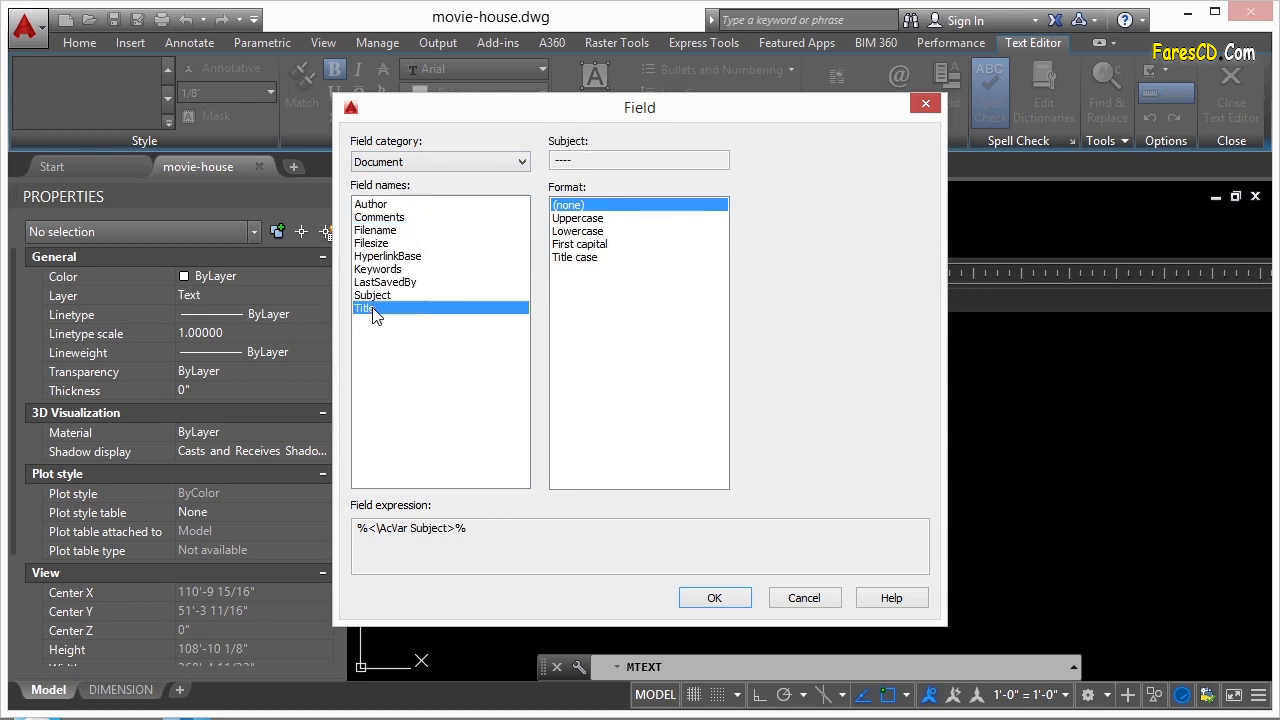
left_click(364, 308)
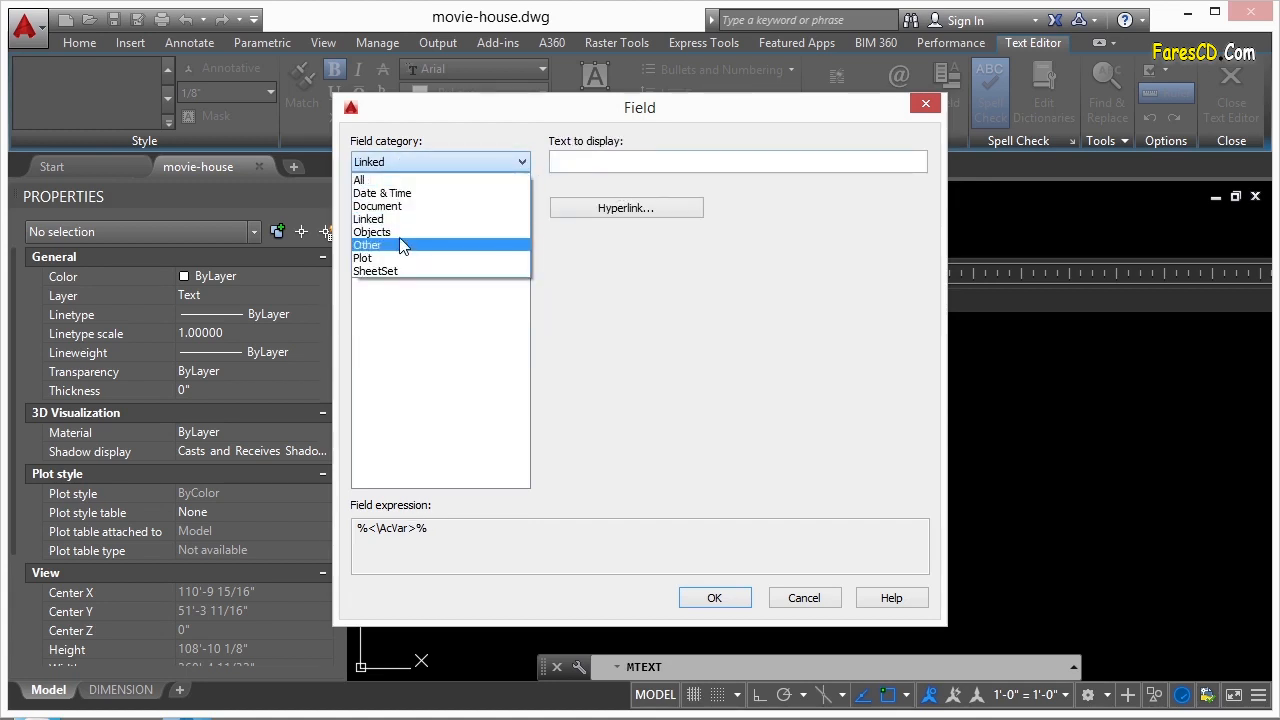
- Make the field an Object field tied to the footing polyline picked in the drawing
left_click(372, 232)
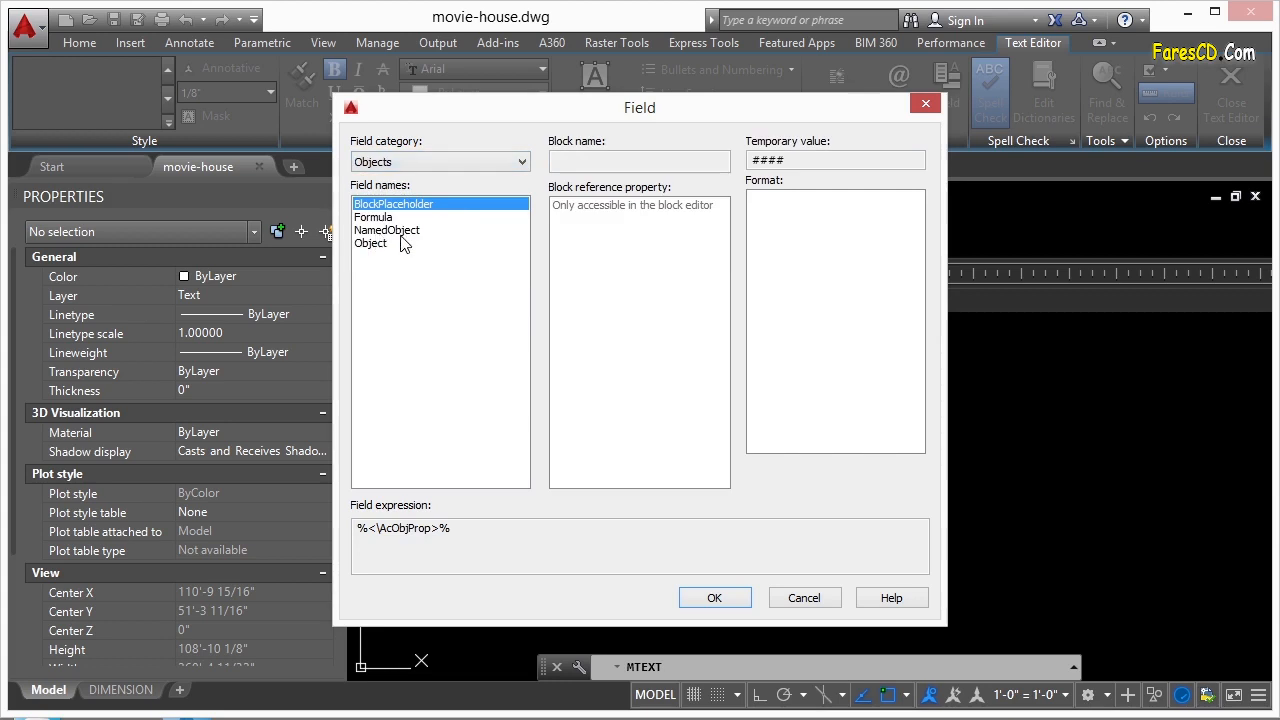
left_click(372, 244)
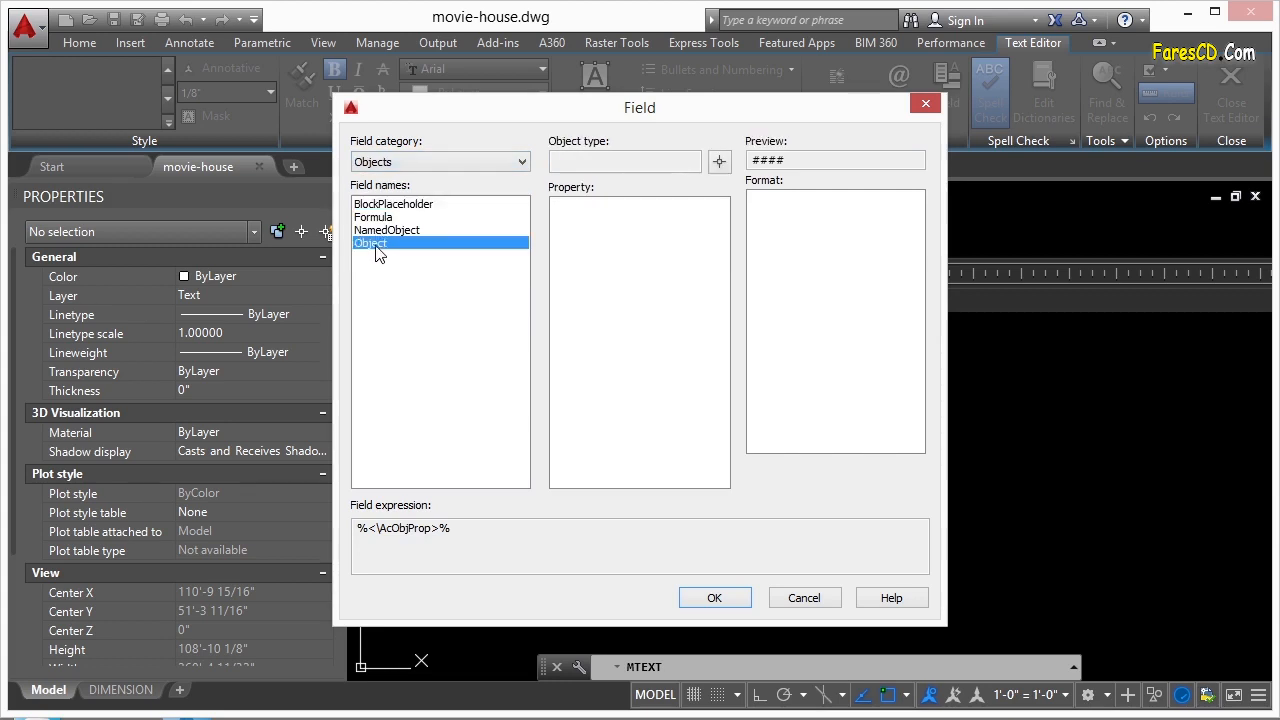
mouse_move(378, 248)
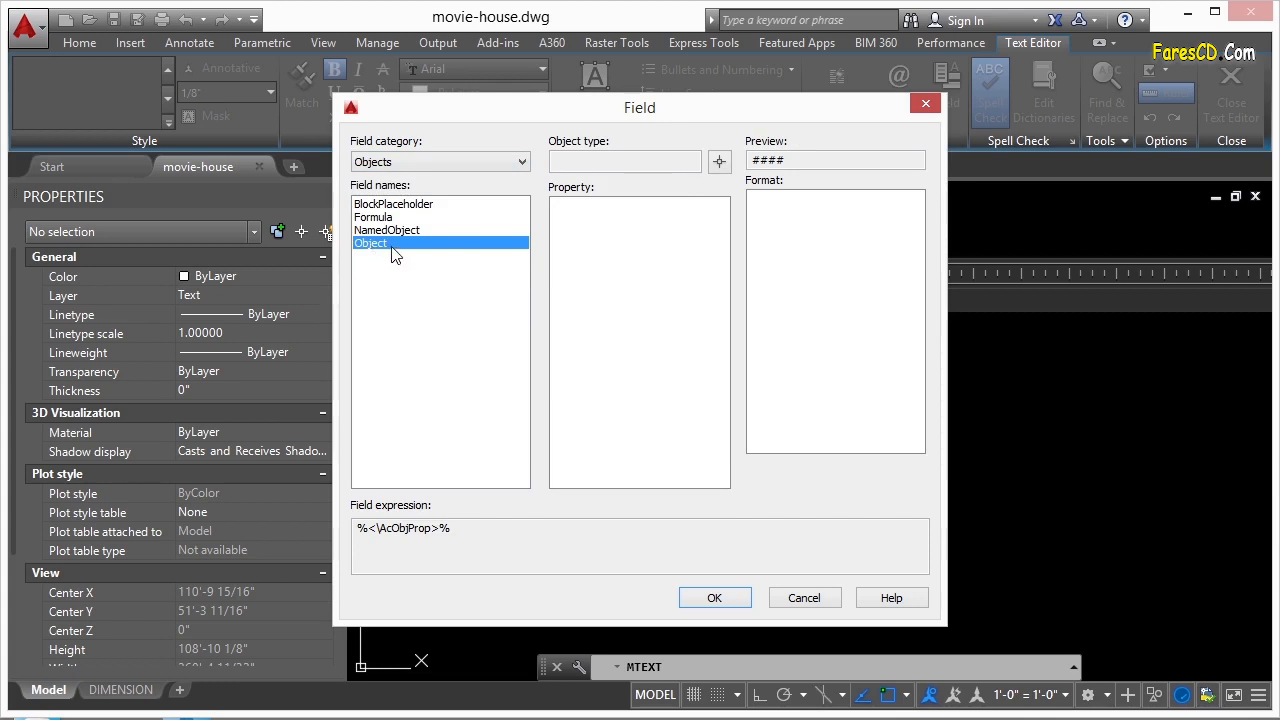
mouse_move(384, 258)
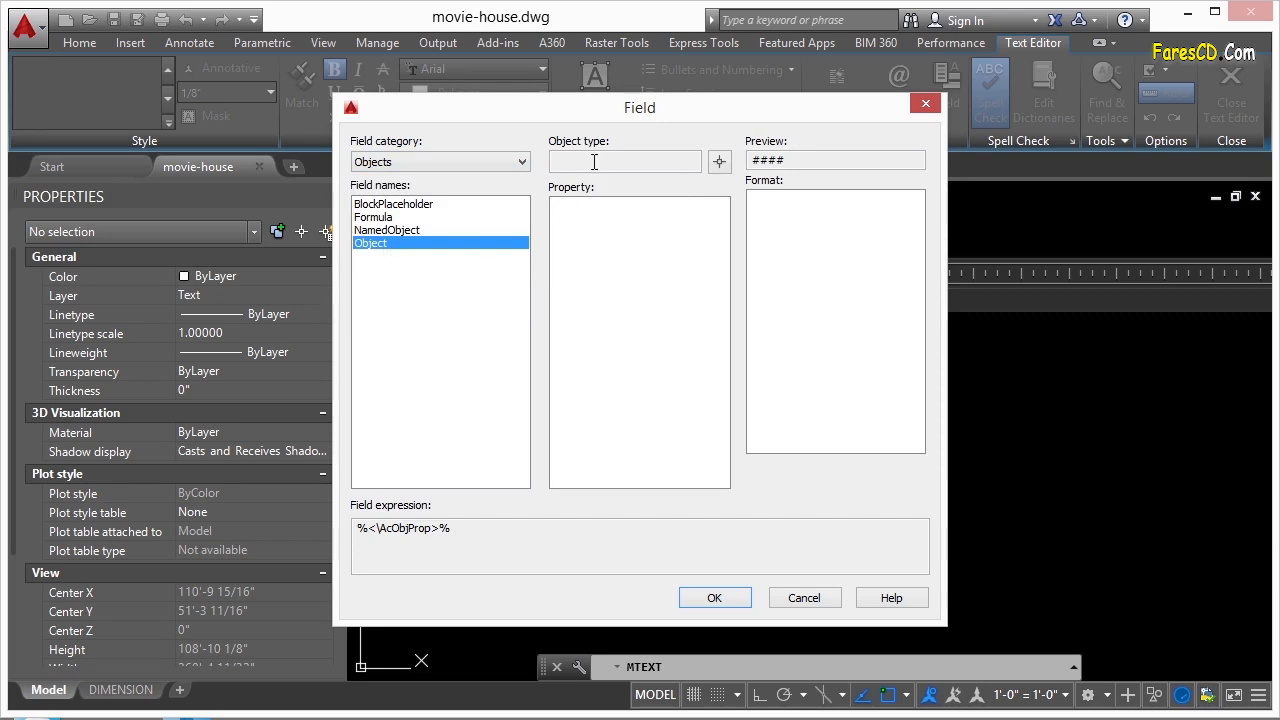
left_click(804, 596)
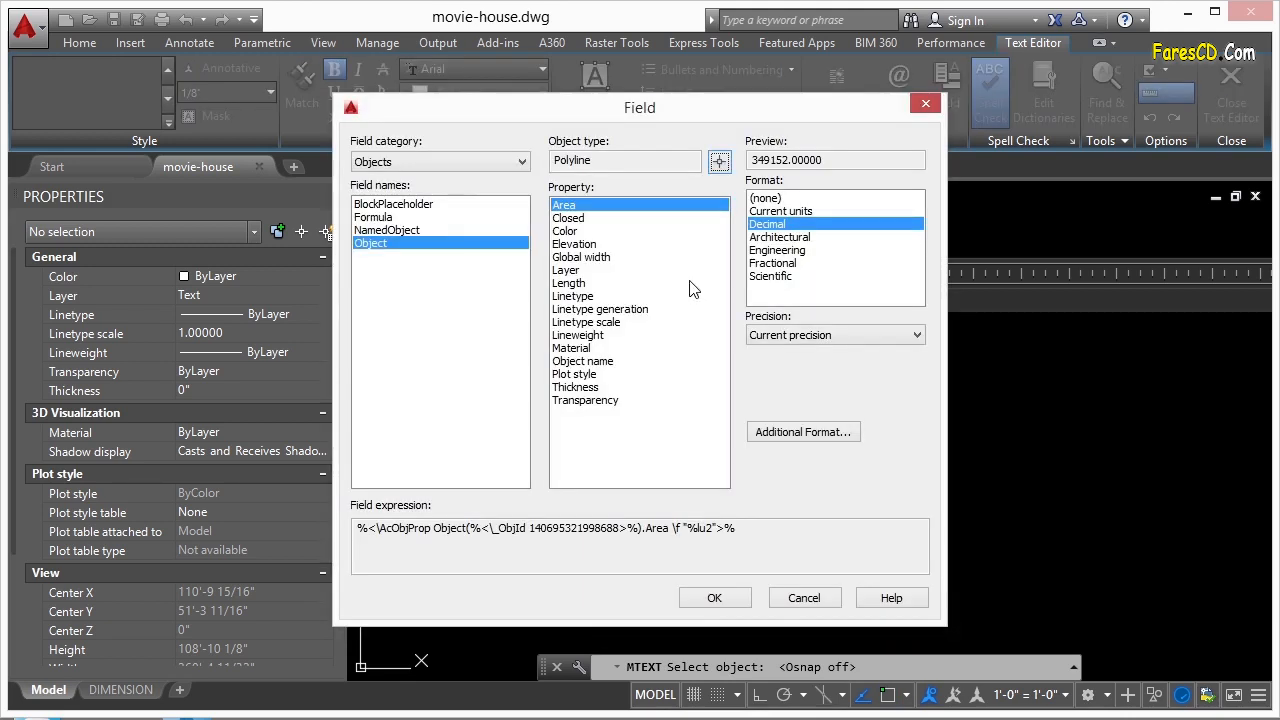
mouse_move(614, 414)
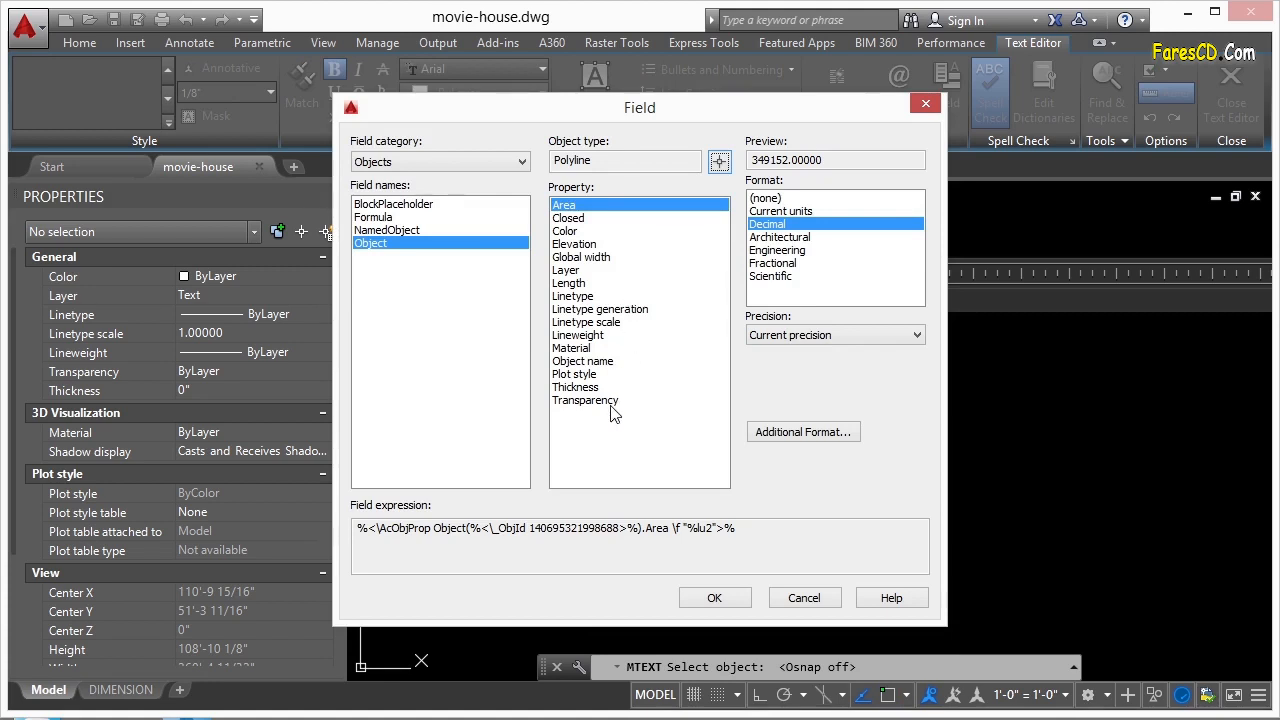
mouse_move(620, 228)
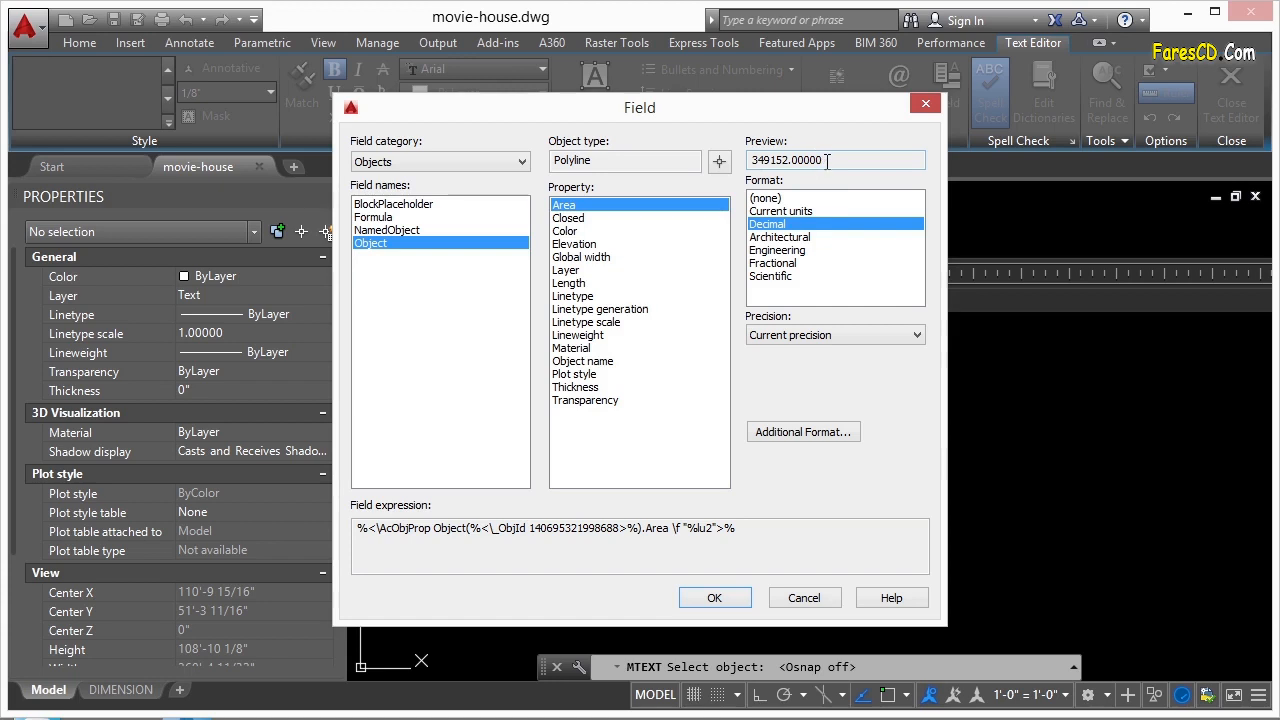
- Report the polyline's Area as a Decimal value with precision 0, previewing 349152
left_click(780, 236)
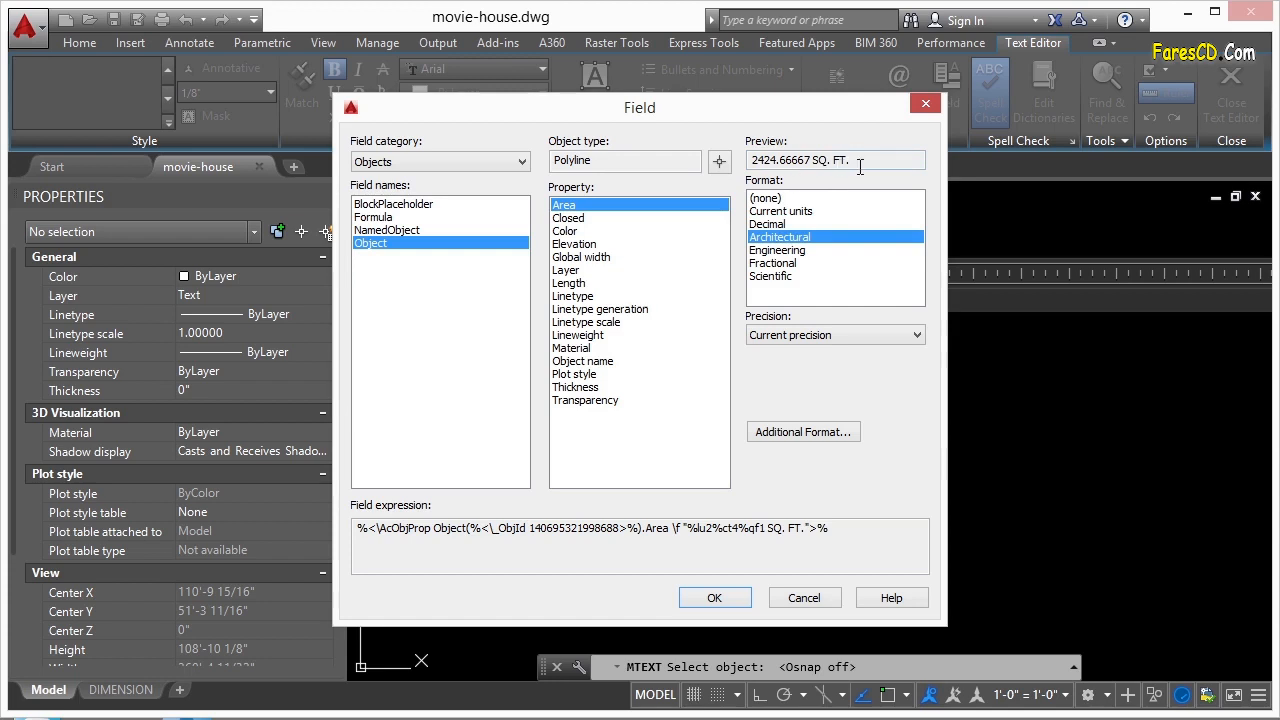
left_click(774, 264)
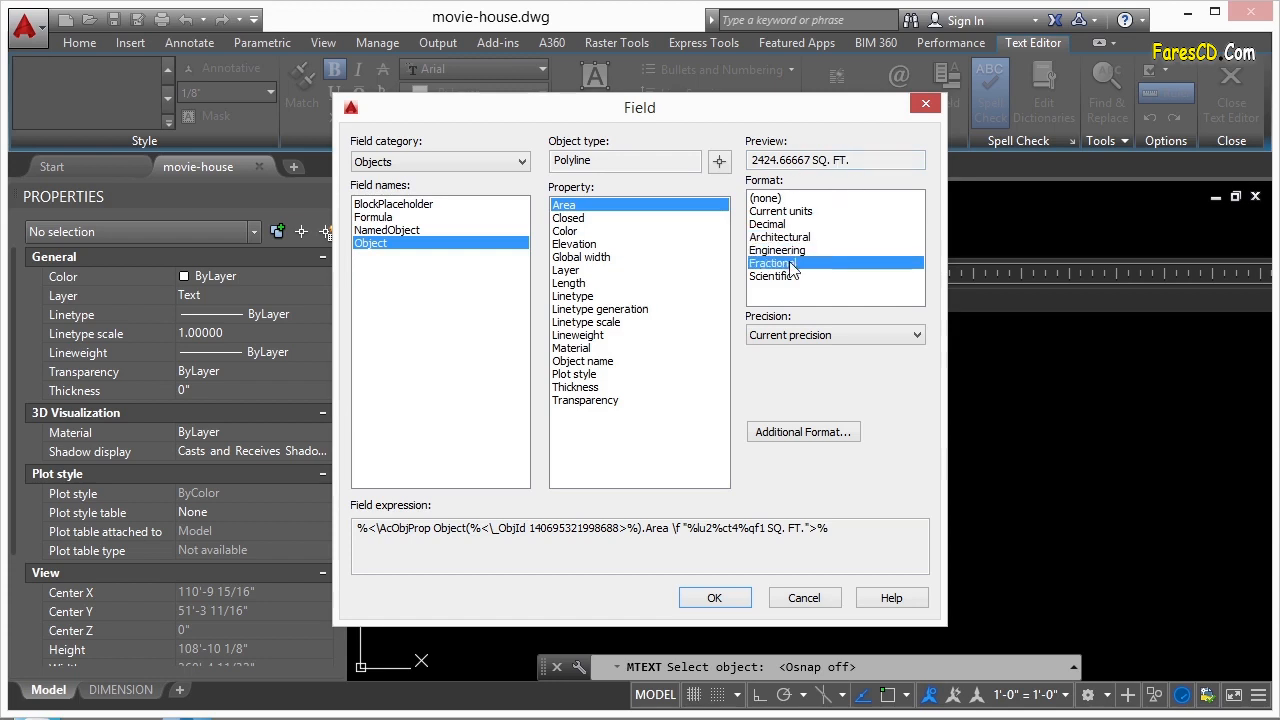
left_click(780, 212)
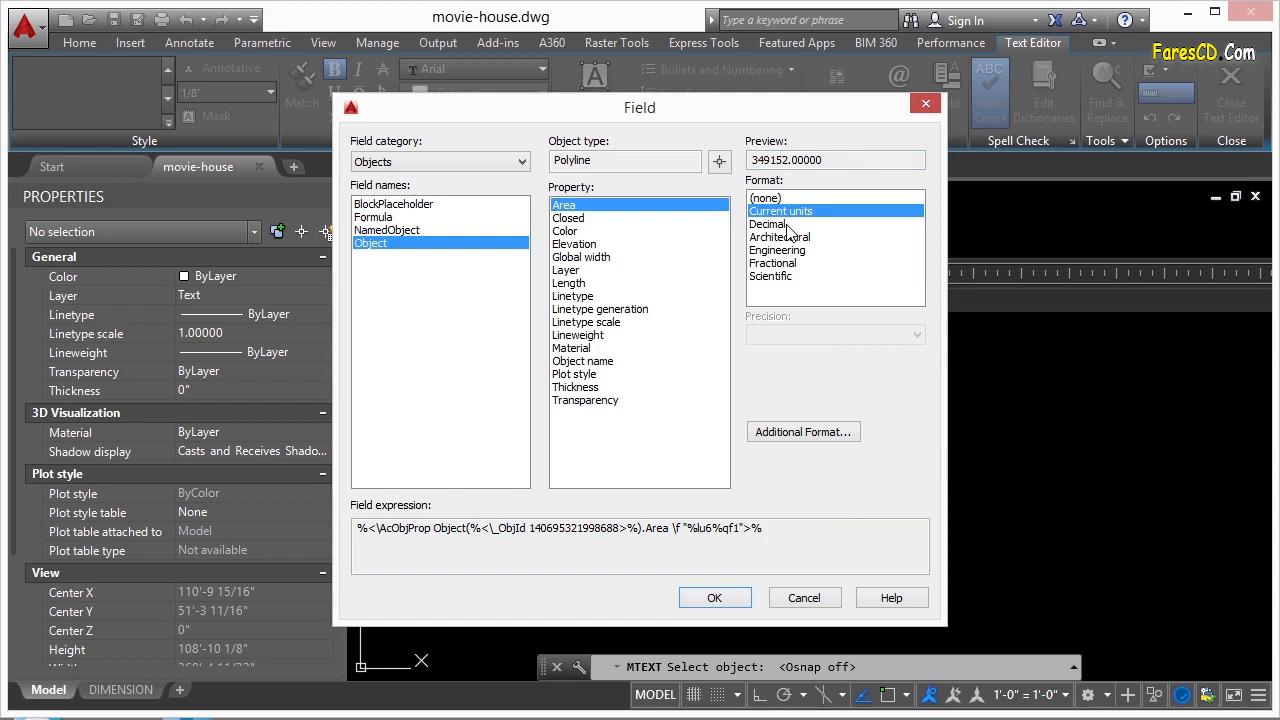
left_click(768, 224)
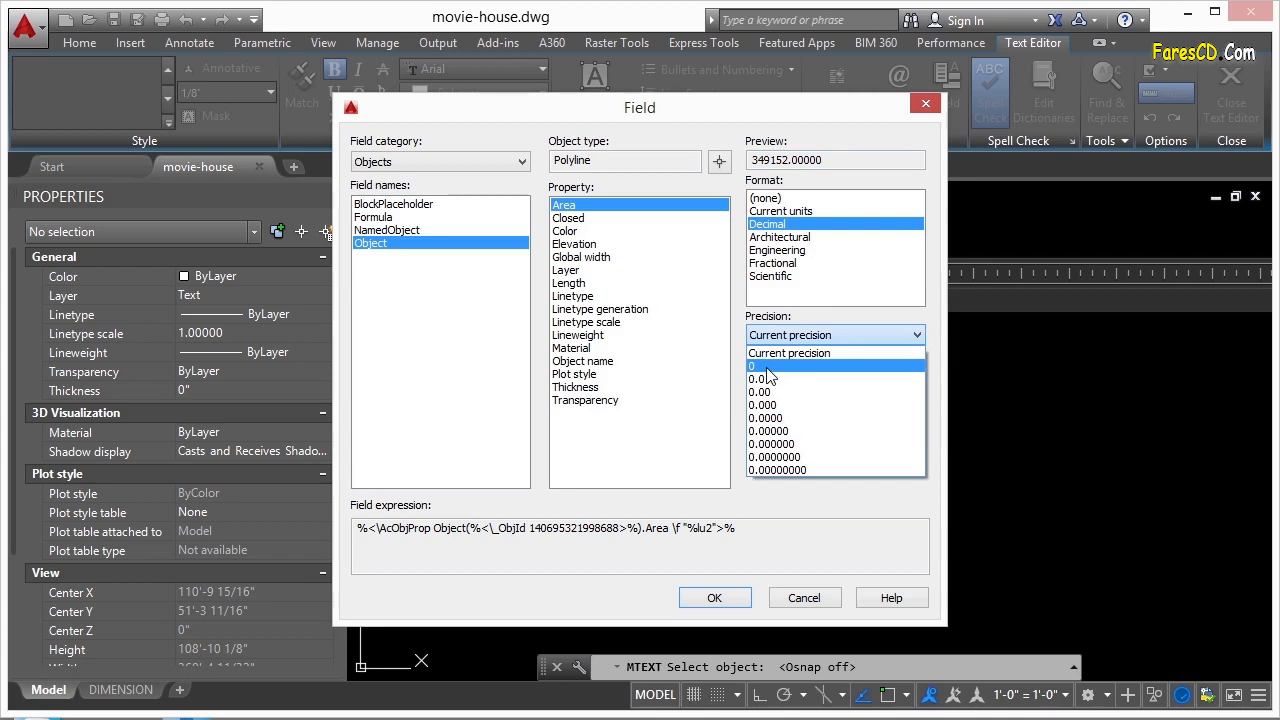
left_click(764, 364)
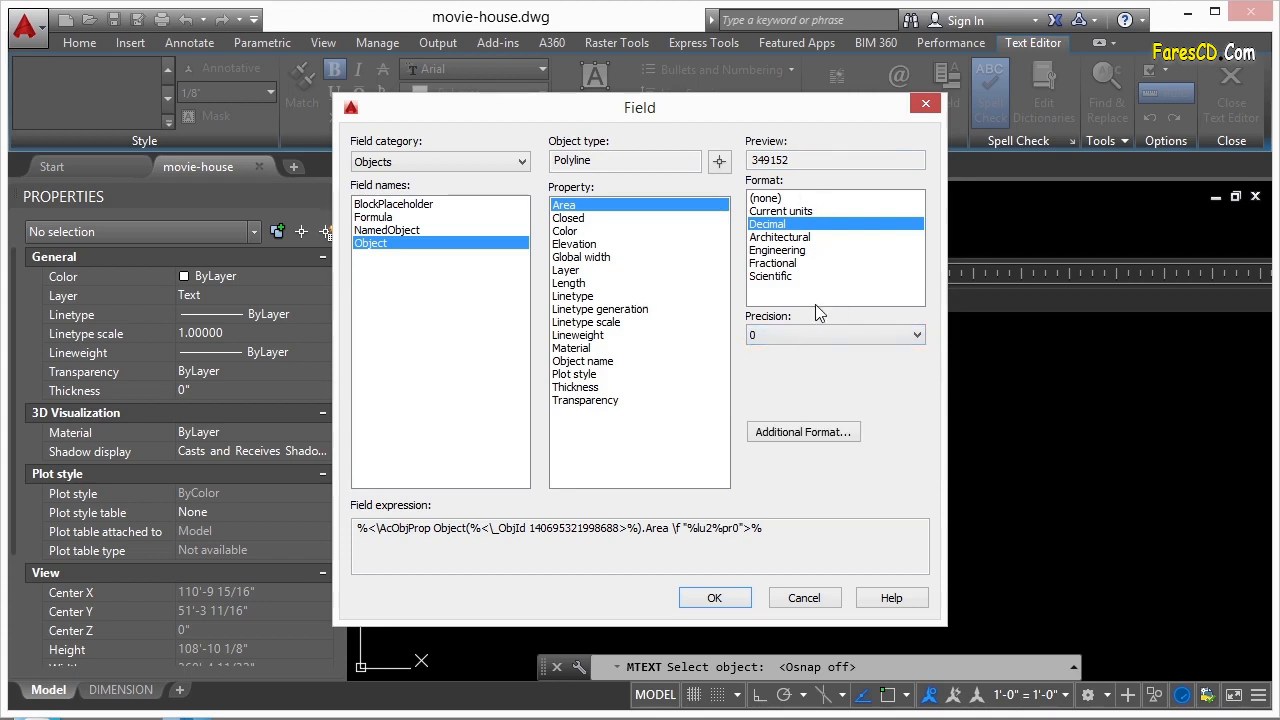
- In Additional Format, set conversion factor 1/12 and suffix s.f. for the area
left_click(802, 432)
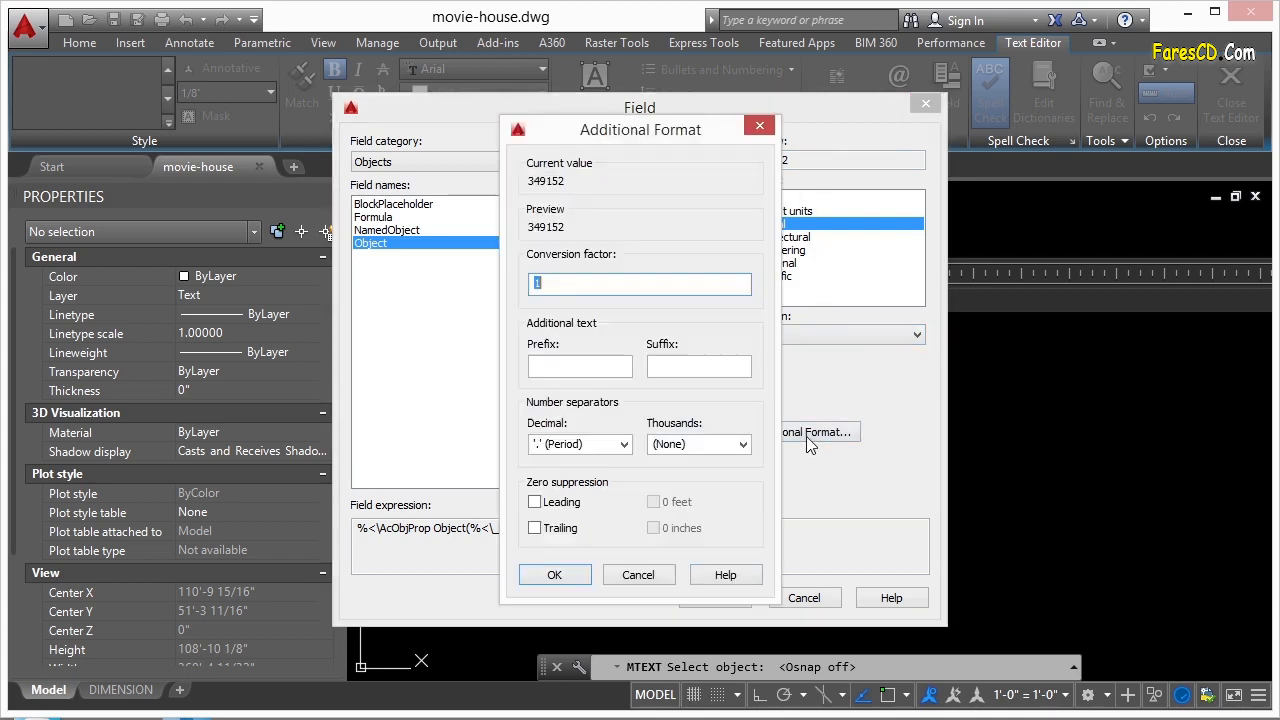
mouse_move(616, 270)
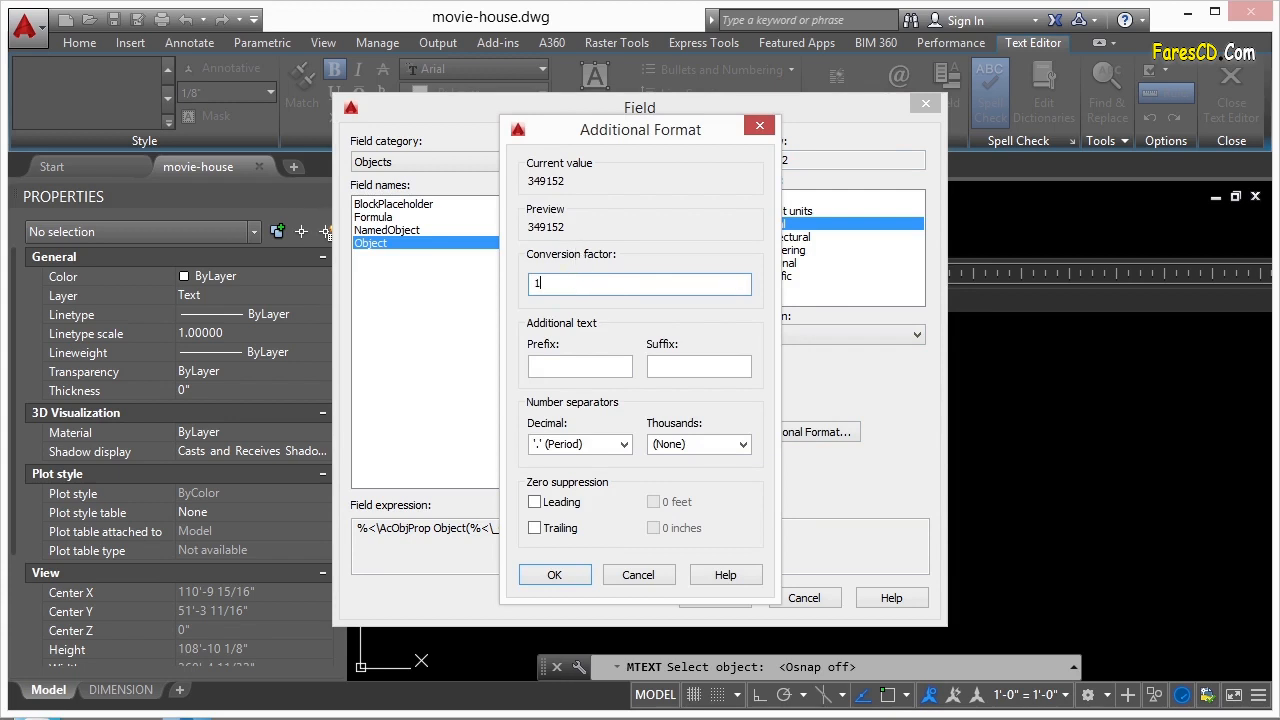
type("/12")
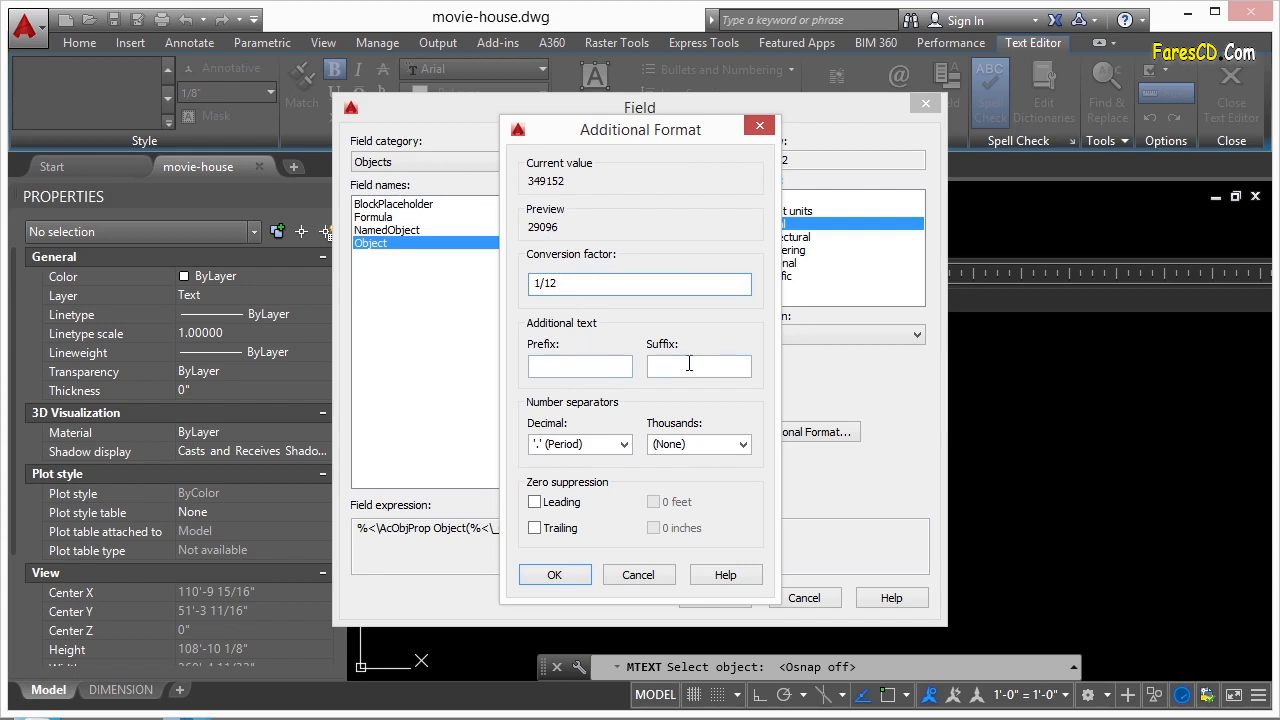
type("s.f.")
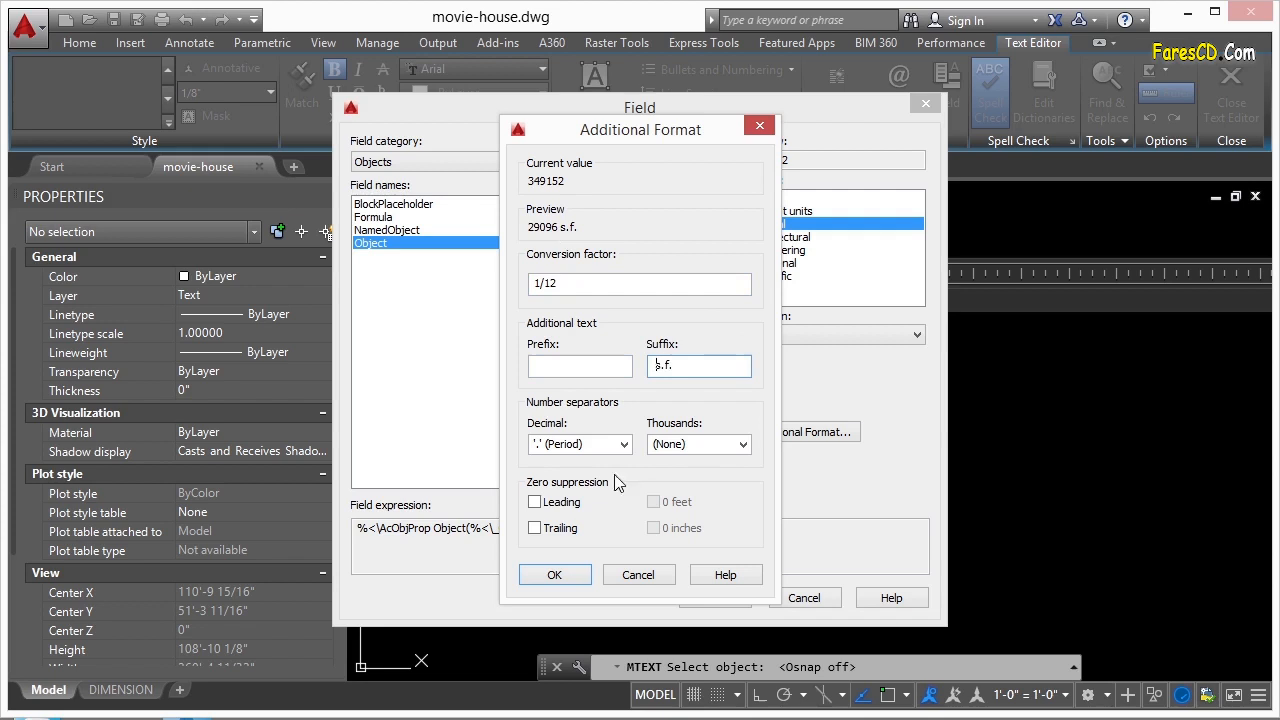
mouse_move(728, 464)
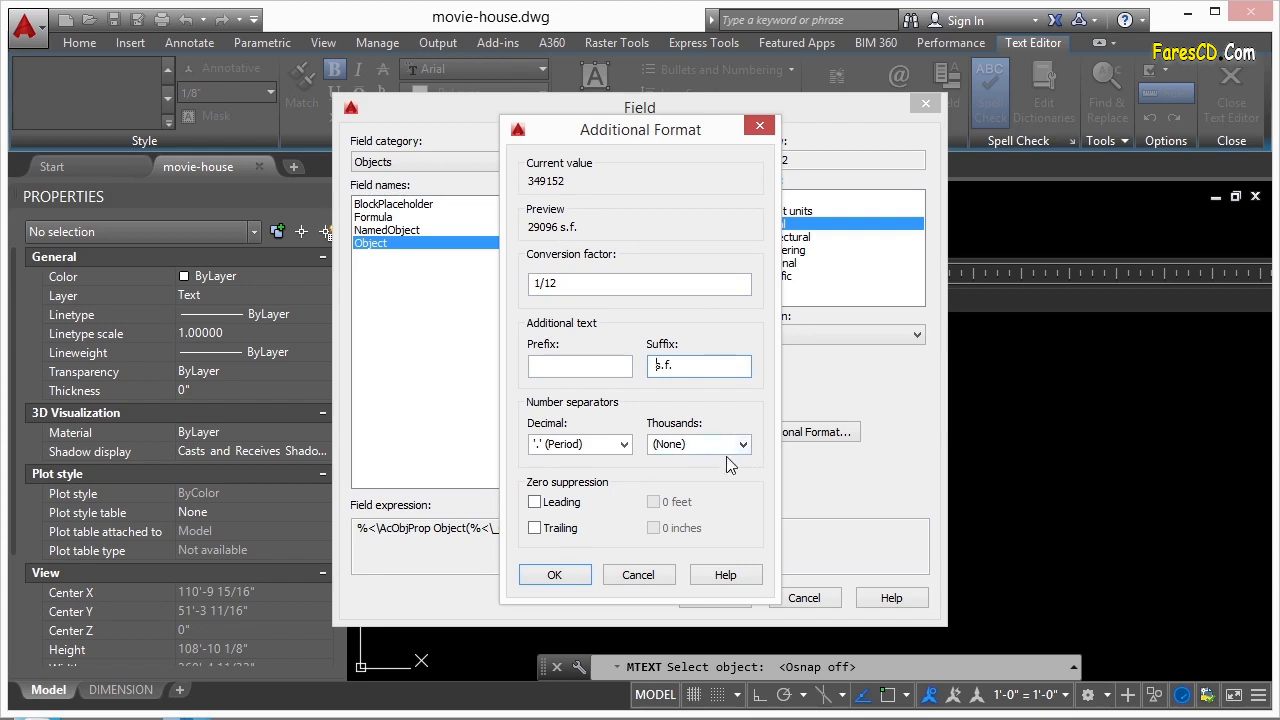
- Use a comma thousands separator and confirm the formatting, previewing 29,096 s.f
left_click(742, 444)
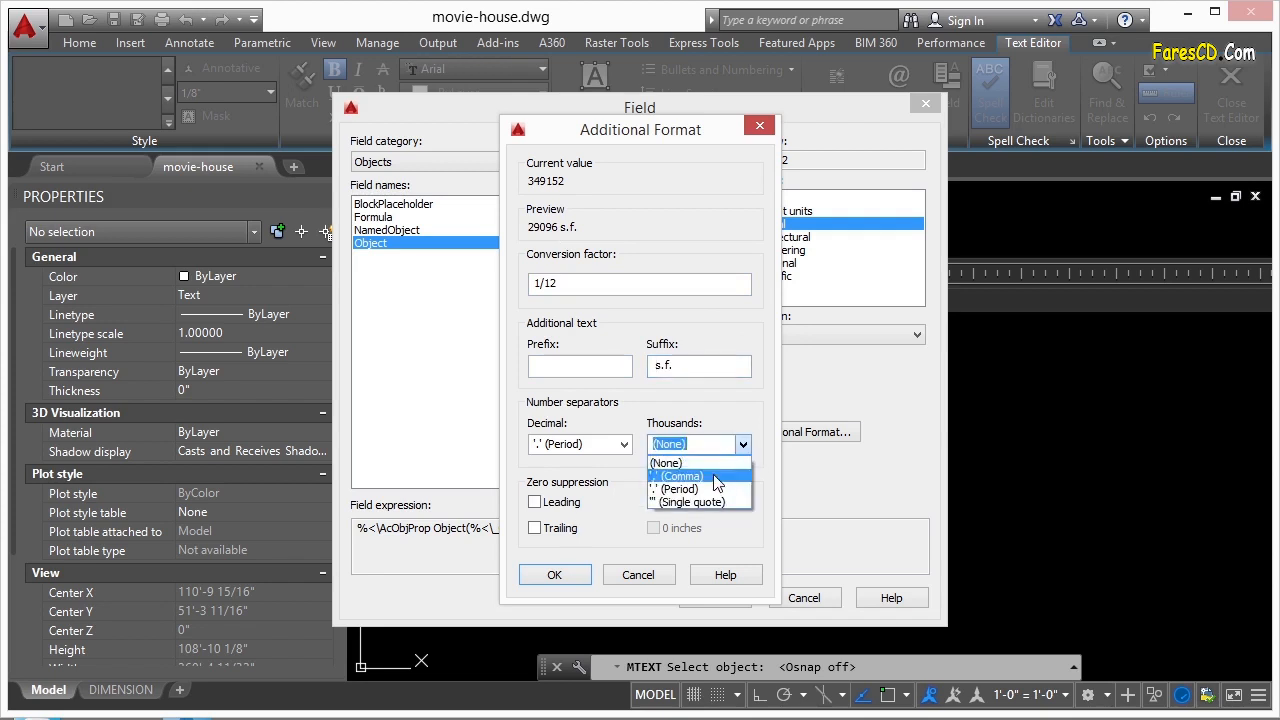
left_click(680, 476)
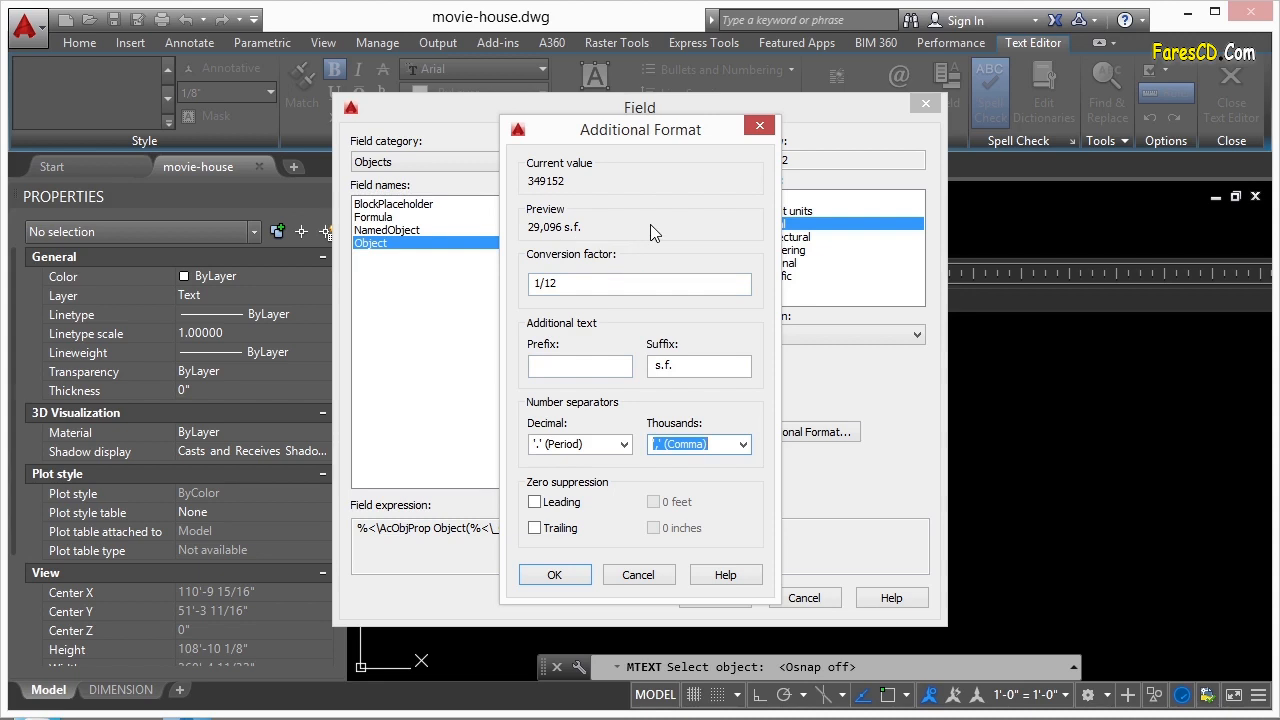
mouse_move(654, 276)
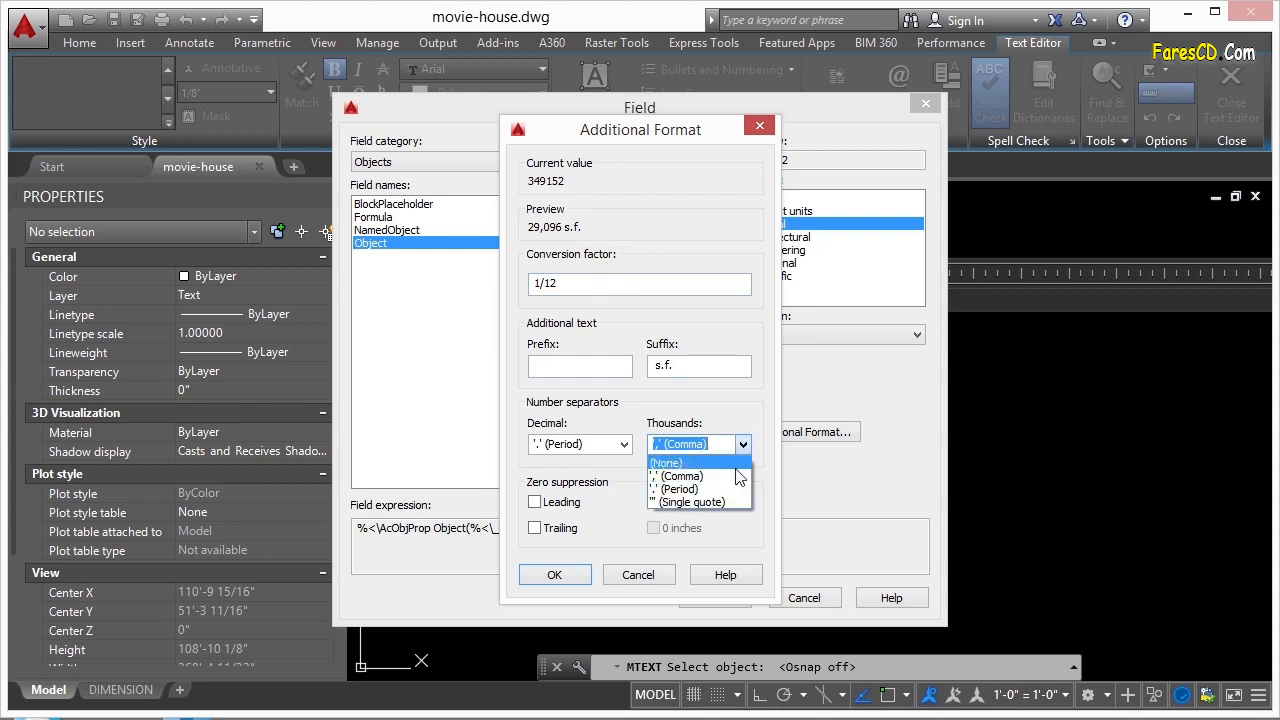
left_click(692, 502)
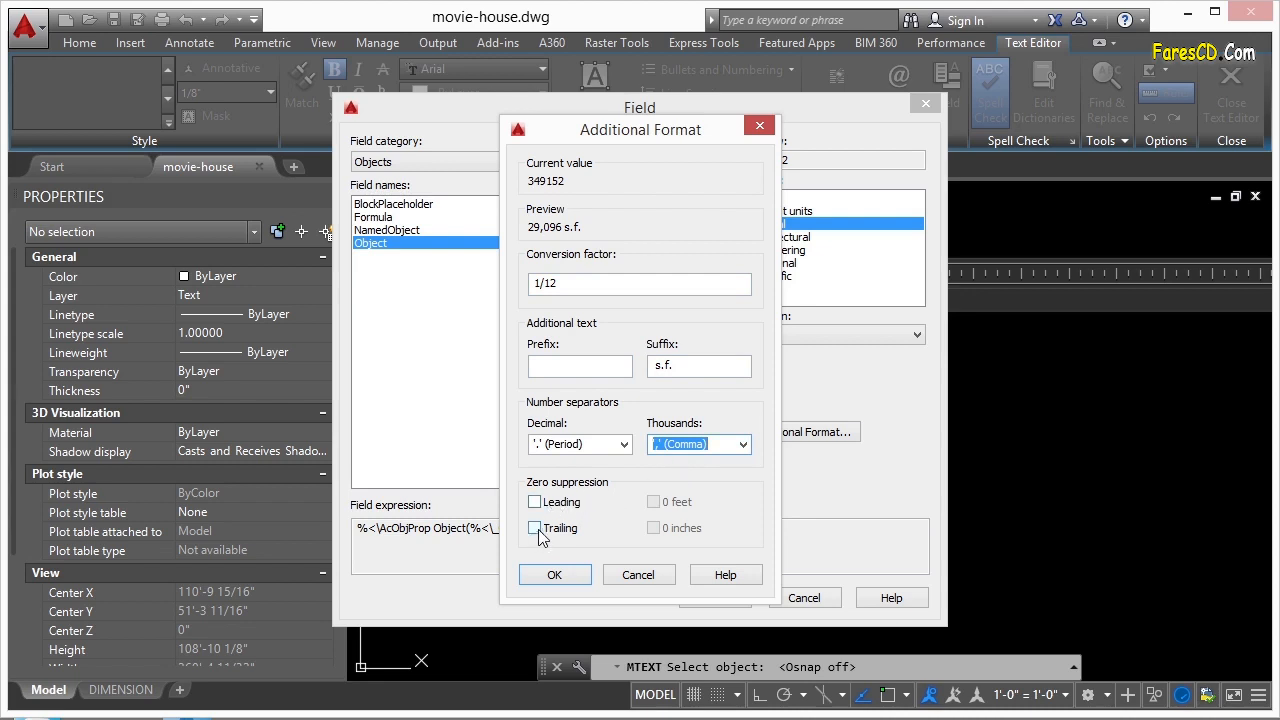
left_click(536, 528)
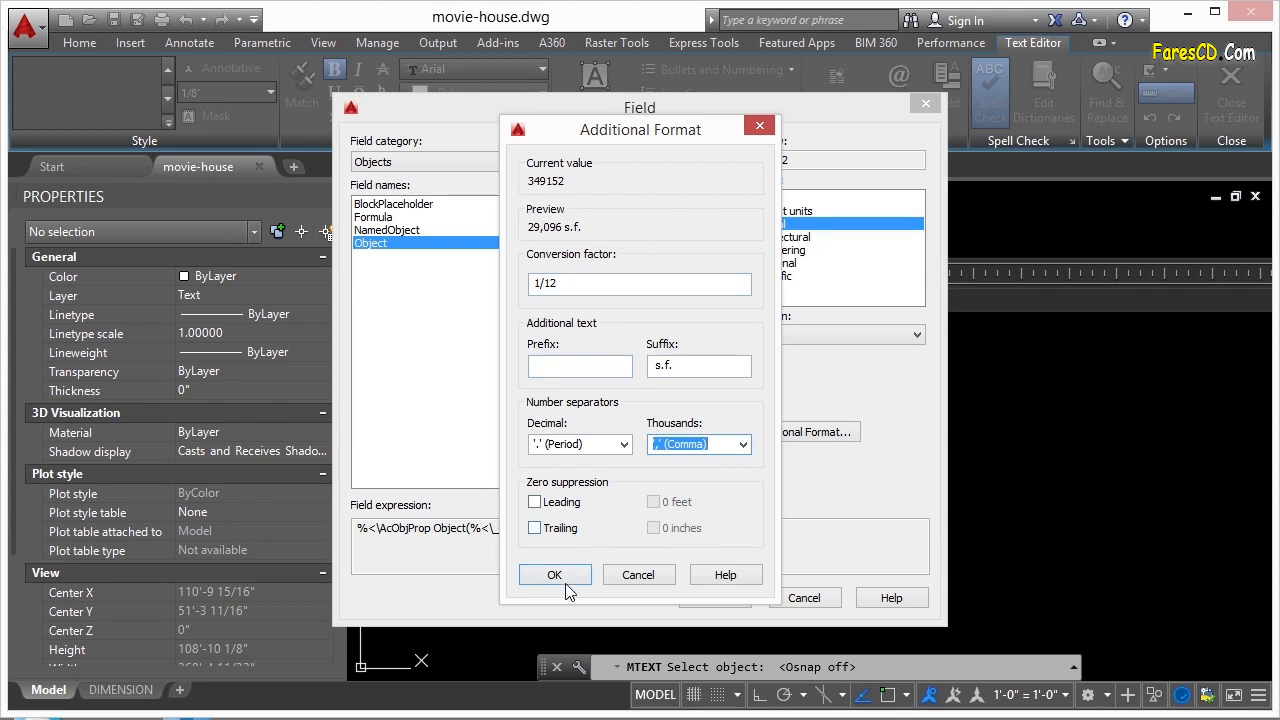
left_click(556, 574)
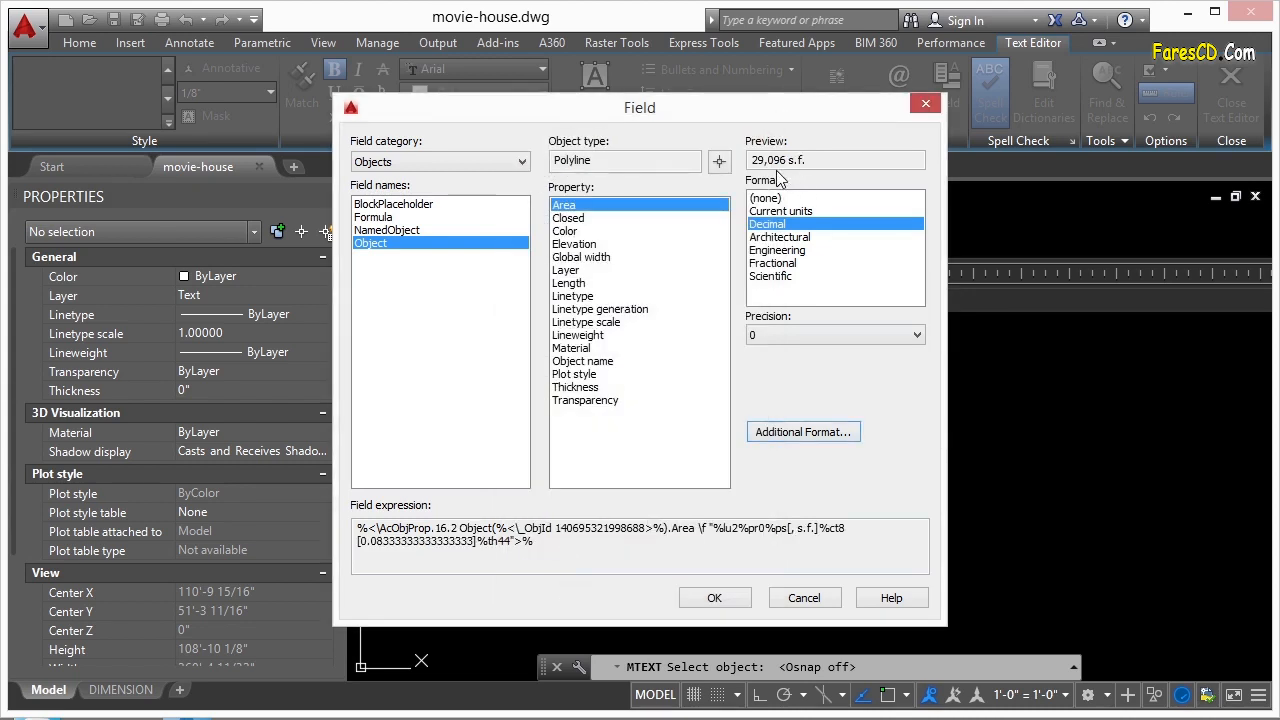
- Insert the 29,096 s.f. area field into the note and finish editing it
left_click(714, 596)
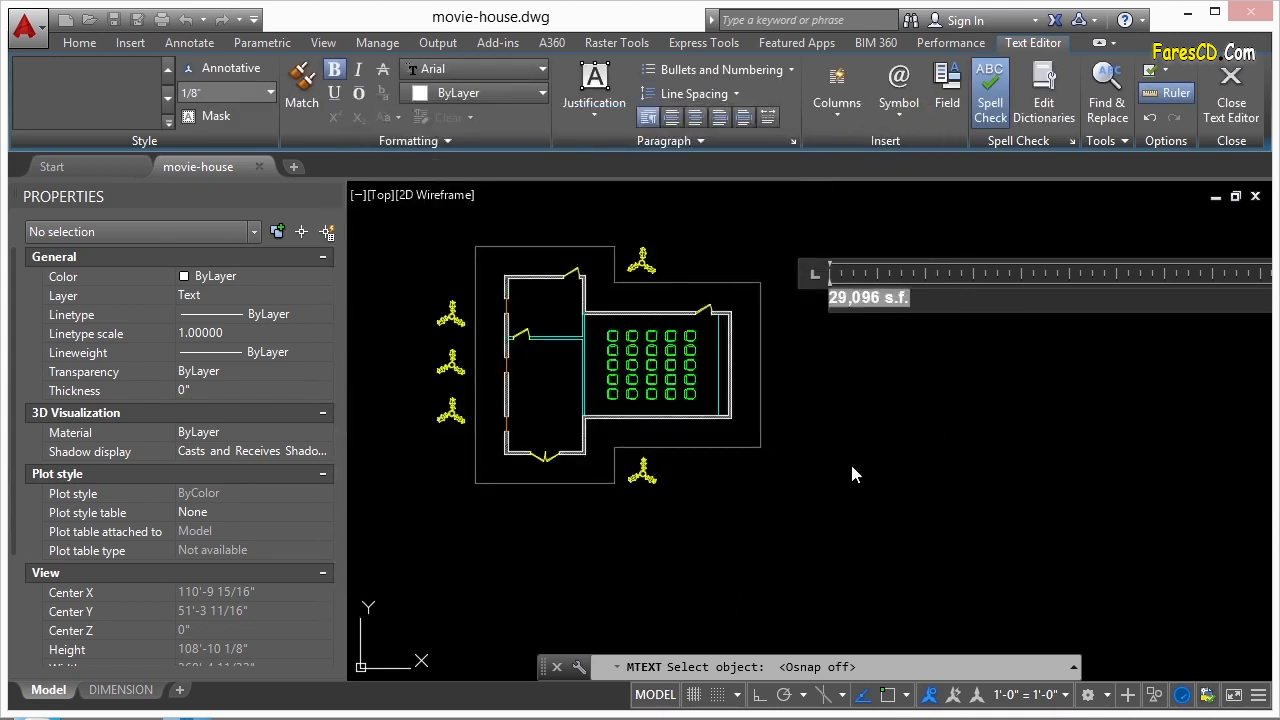
left_click(1232, 90)
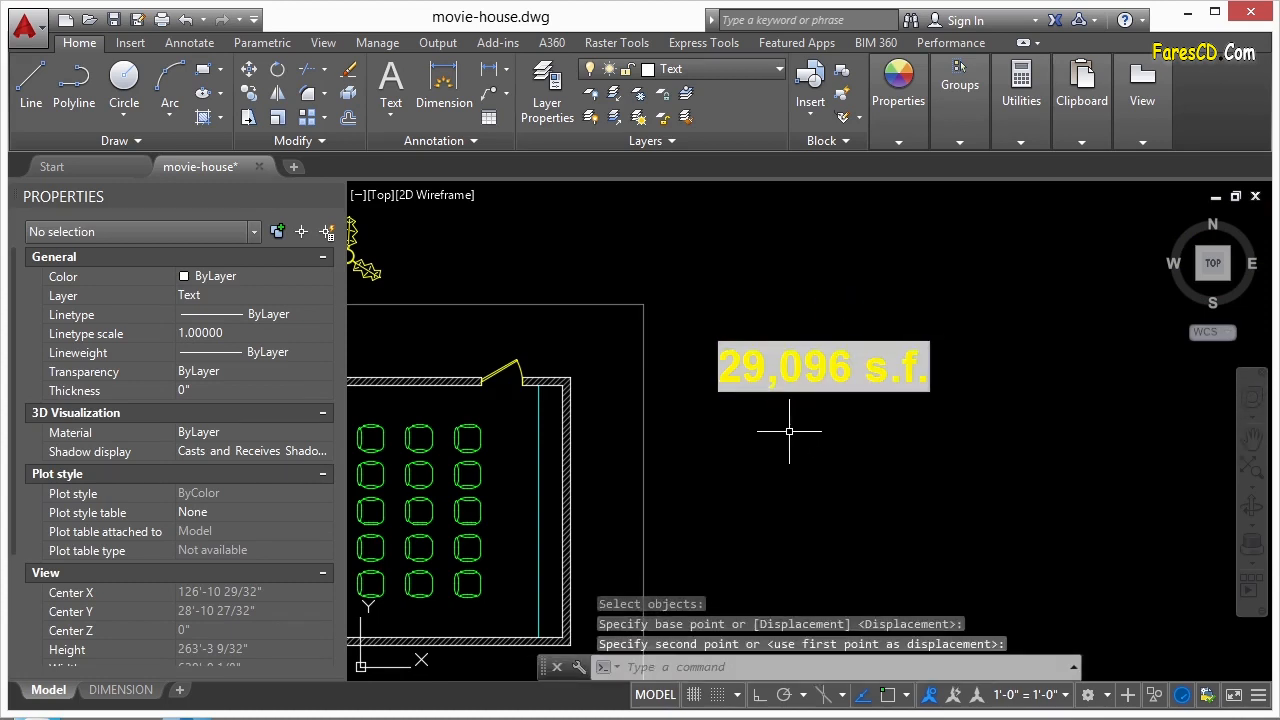
mouse_move(792, 422)
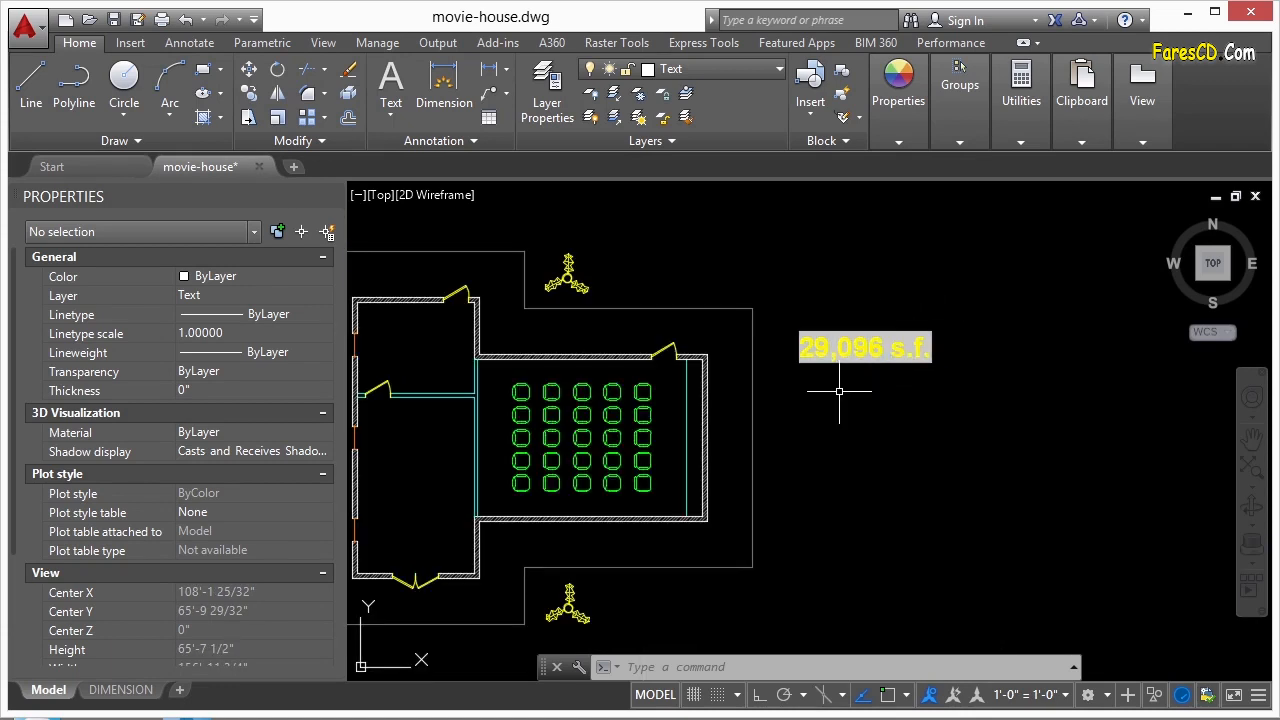
mouse_move(844, 378)
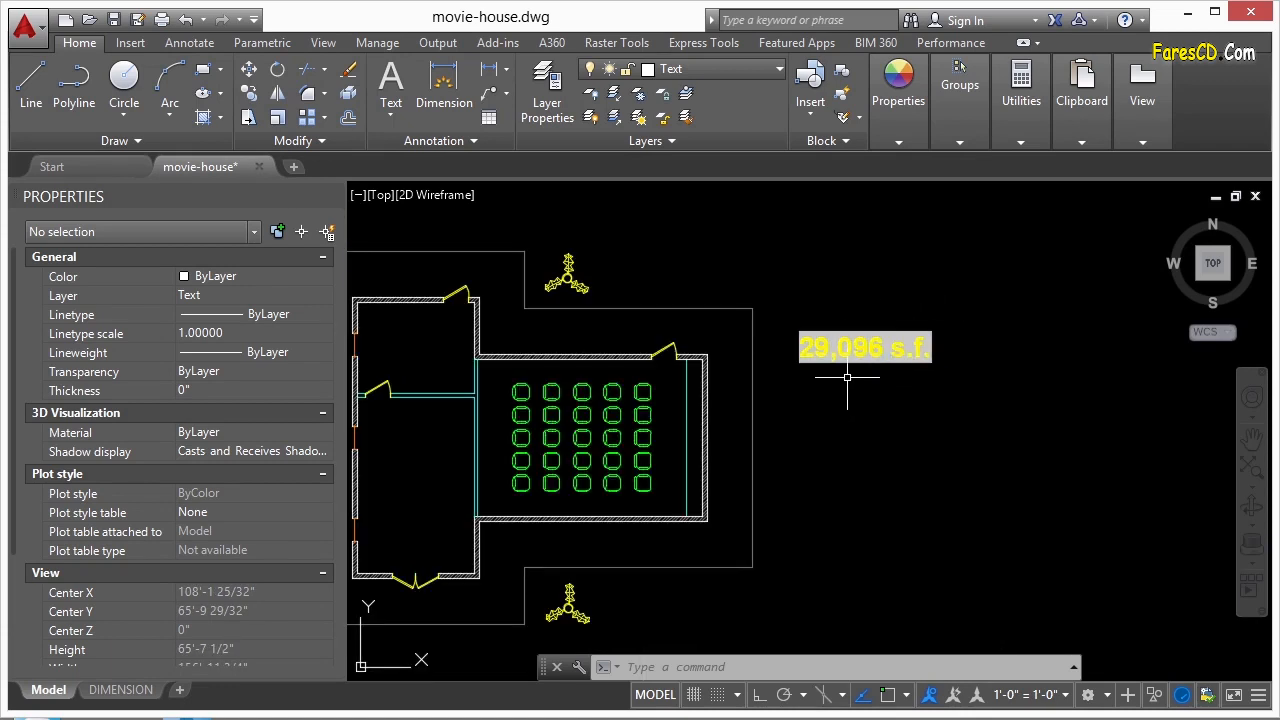
- Grip-stretch the footing outline wider so the note reads 32,236 s.f., then reopen the note
left_click(848, 378)
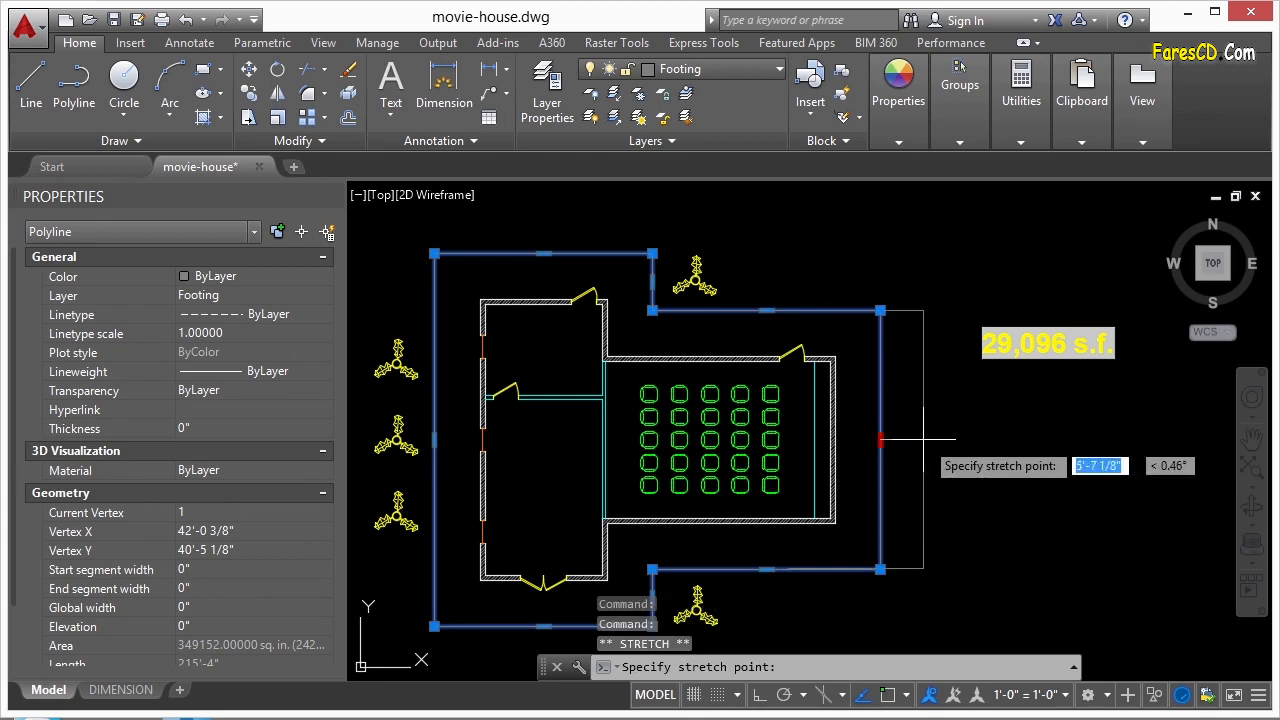
key("Escape")
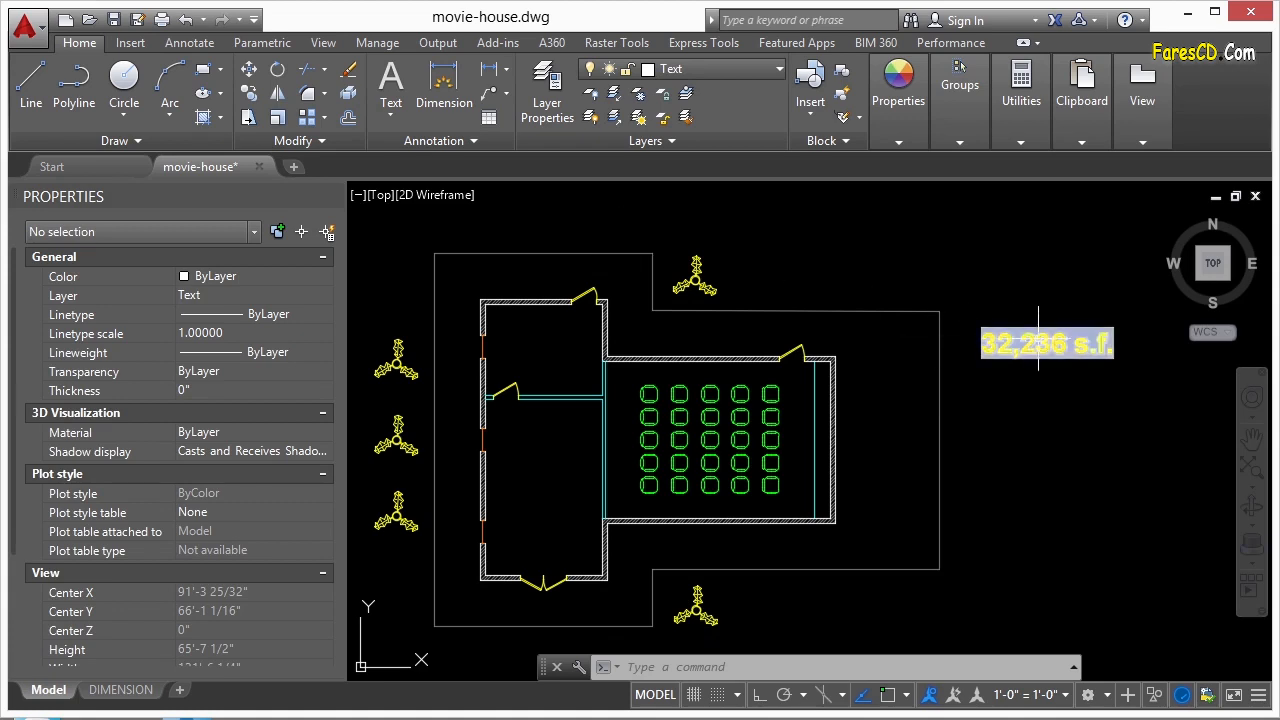
double_click(1046, 344)
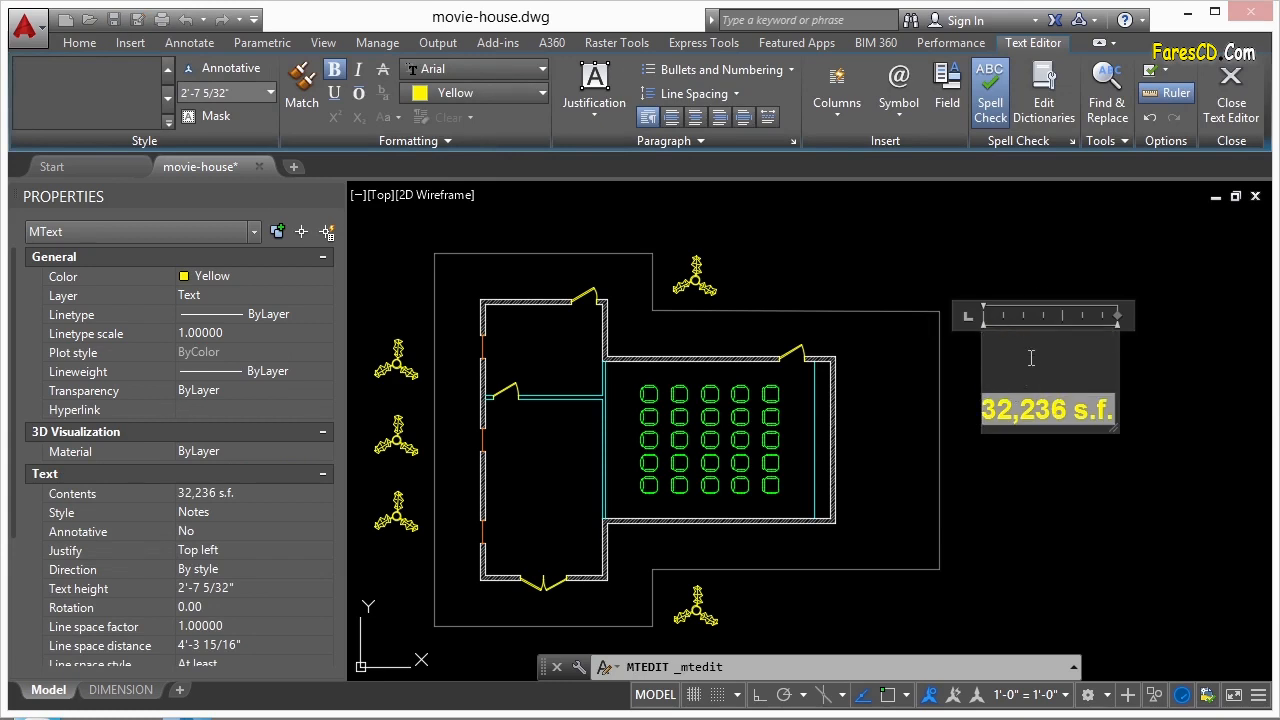
- Start another field in the note and browse the Plot, Other and system variable categories
right_click(1032, 358)
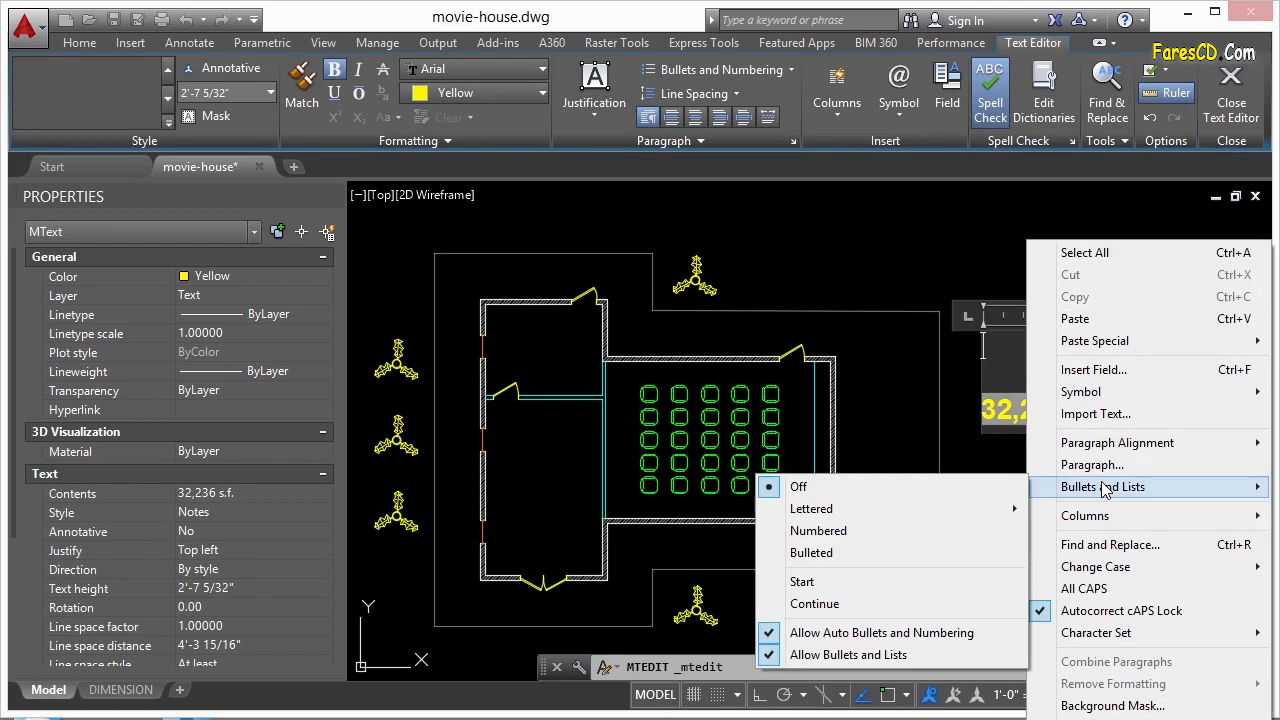
left_click(1092, 368)
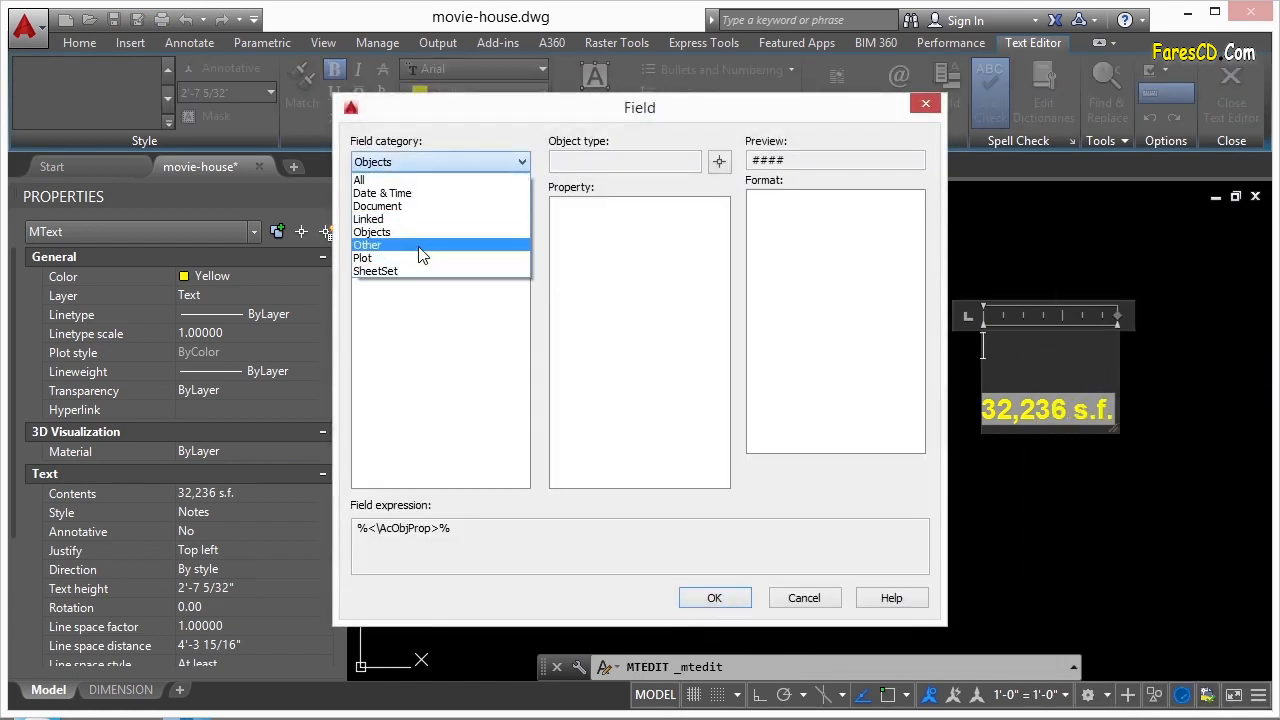
left_click(362, 258)
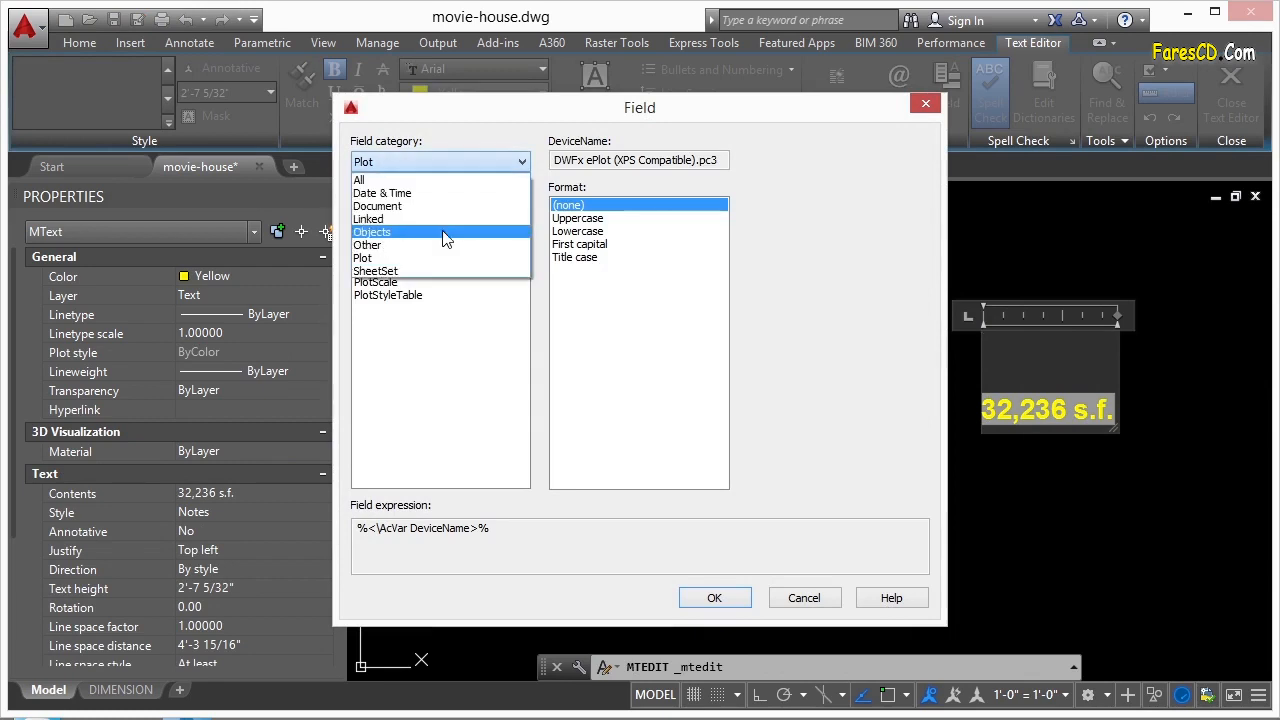
left_click(368, 244)
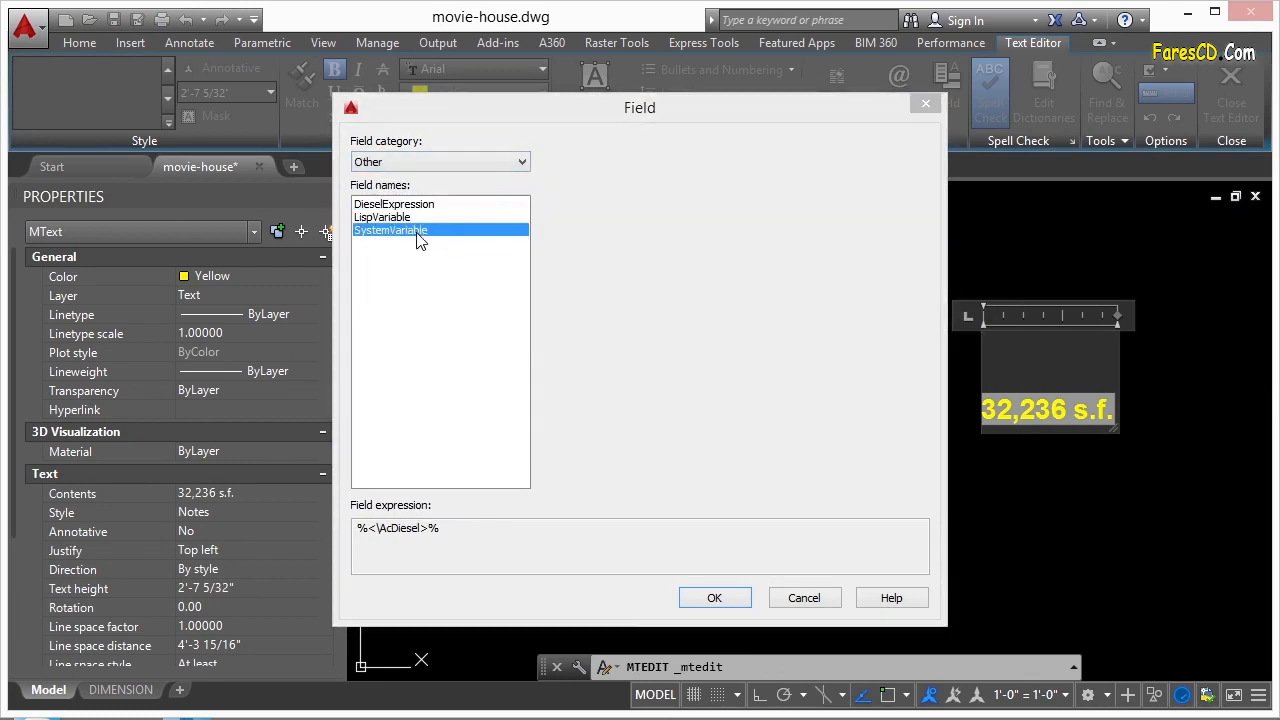
left_click(390, 230)
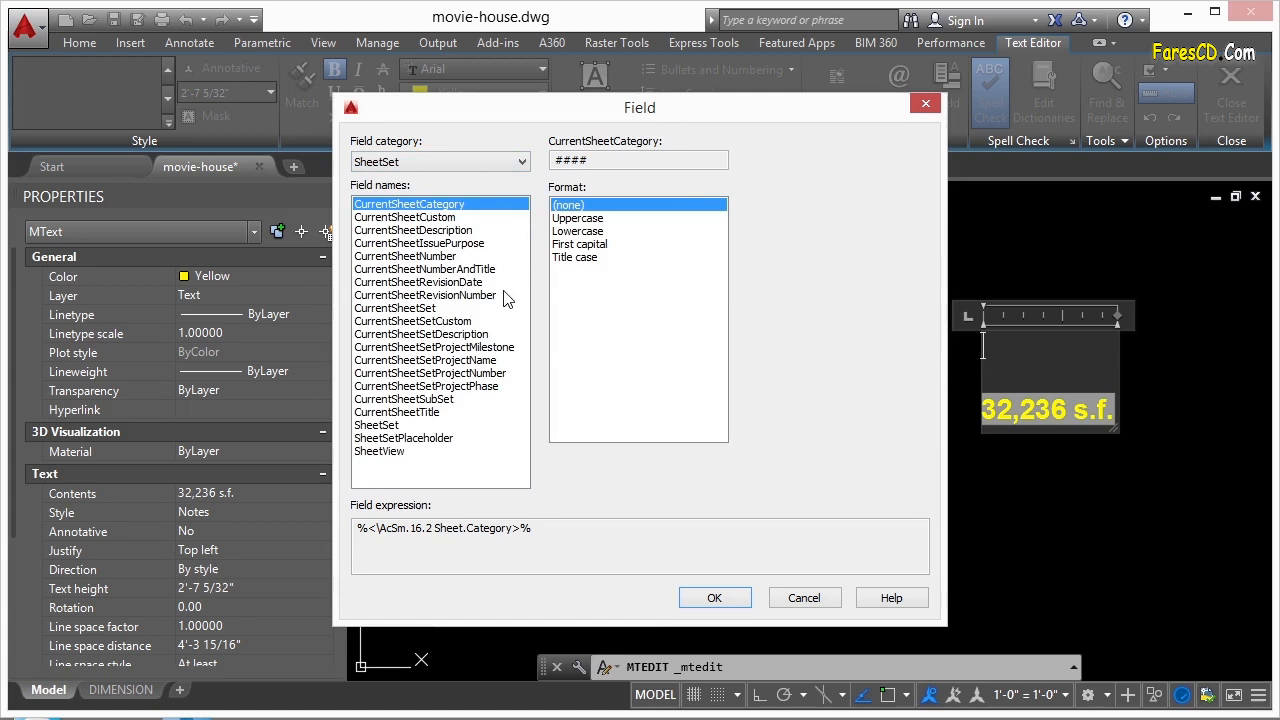
mouse_move(484, 260)
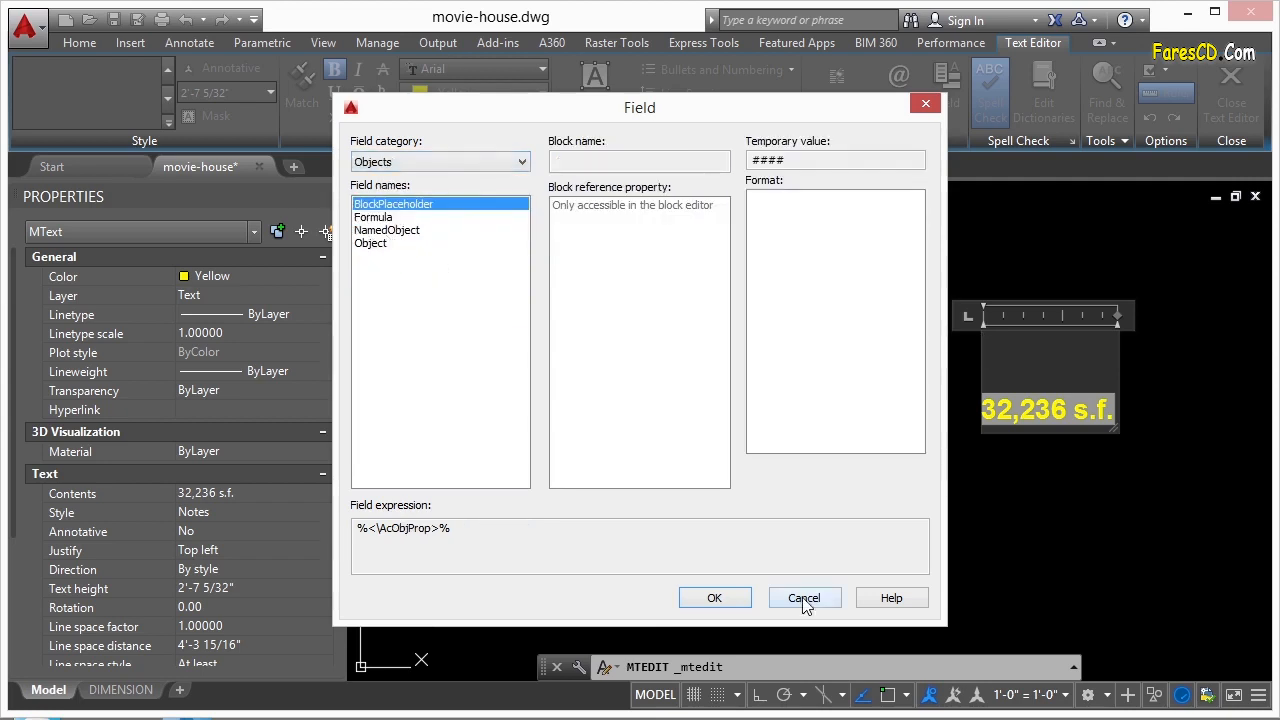
- Cancel the field chooser and open titleblock.dwg from the project folder
left_click(804, 596)
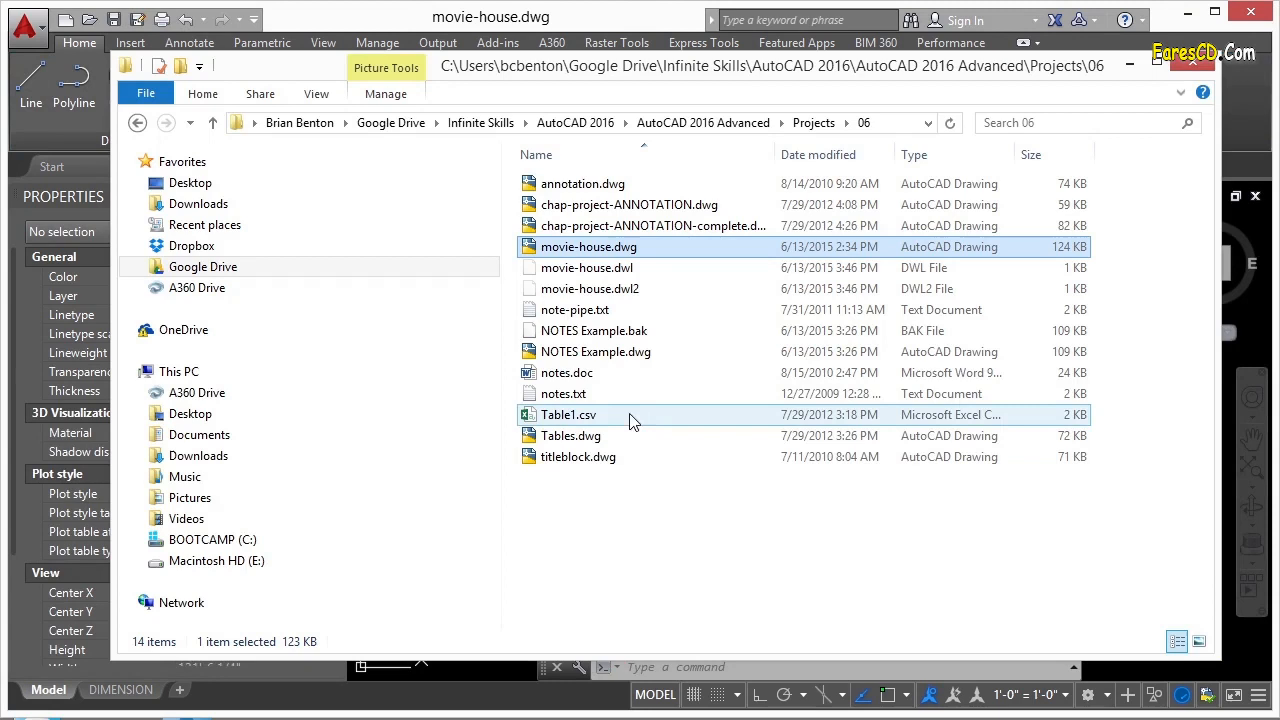
left_click(578, 456)
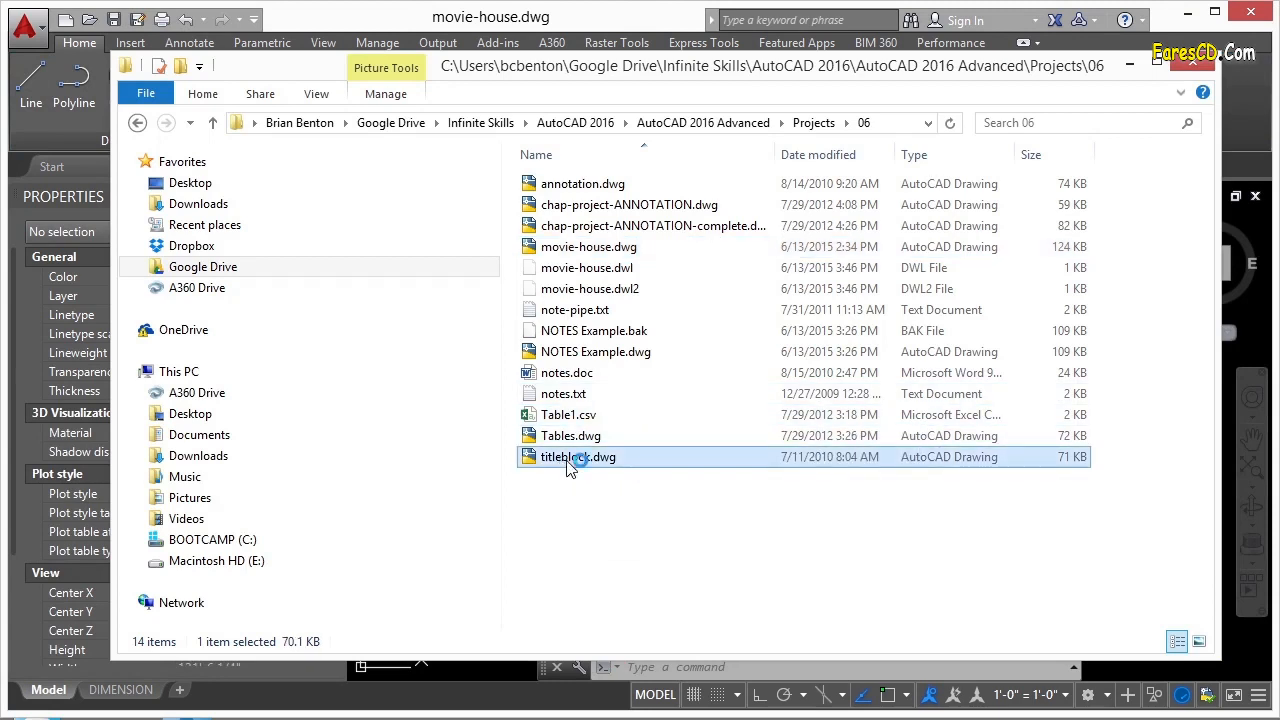
double_click(580, 456)
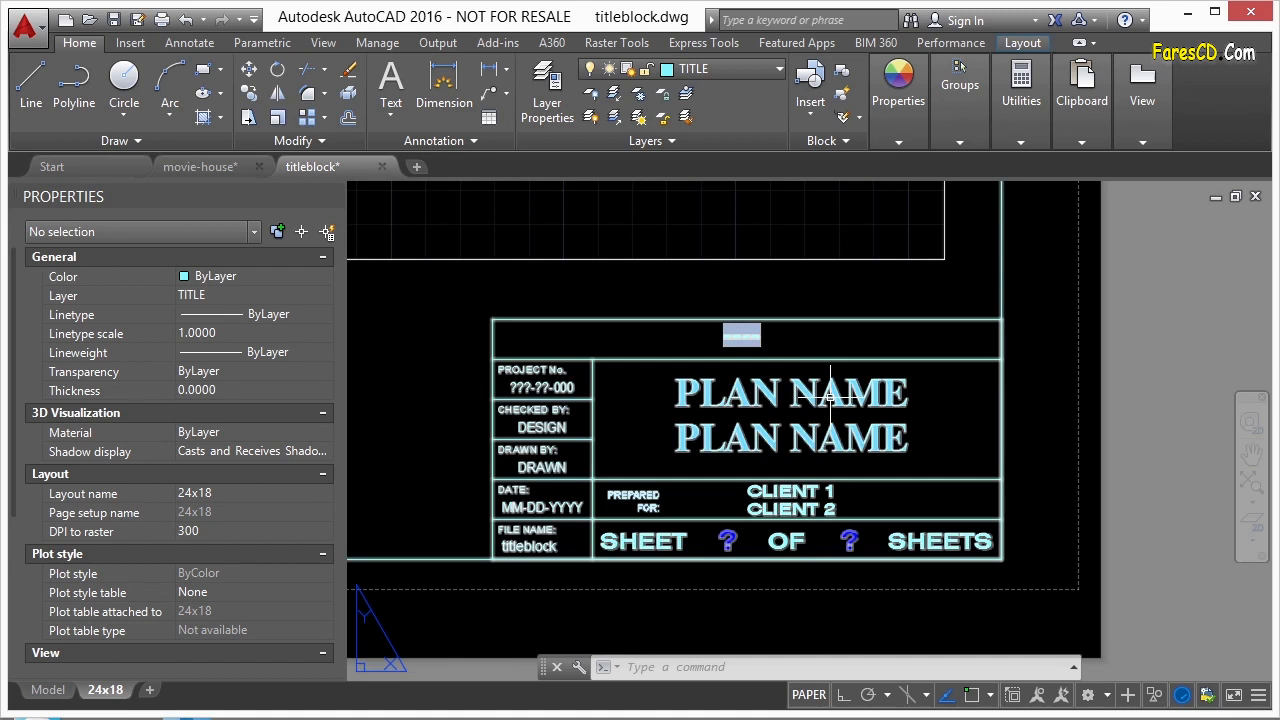
mouse_move(820, 404)
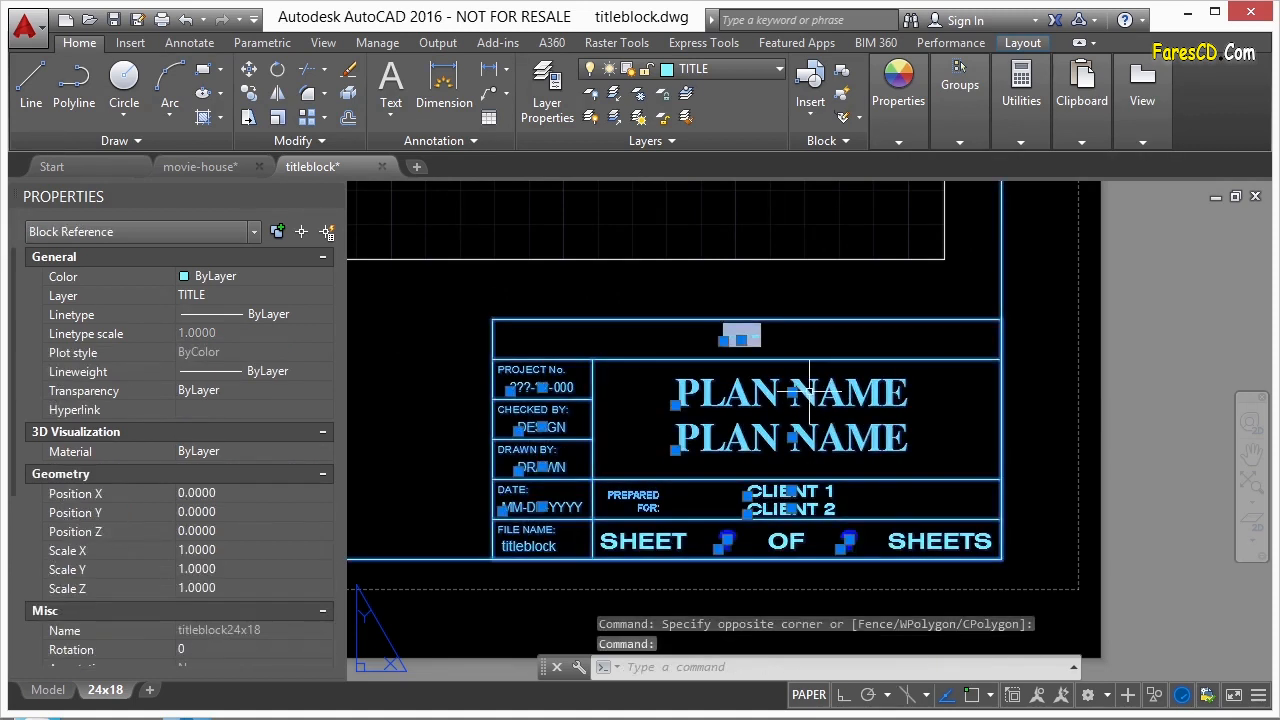
- Edit the title block's top attribute as a Filename field, name only with extension
double_click(788, 392)
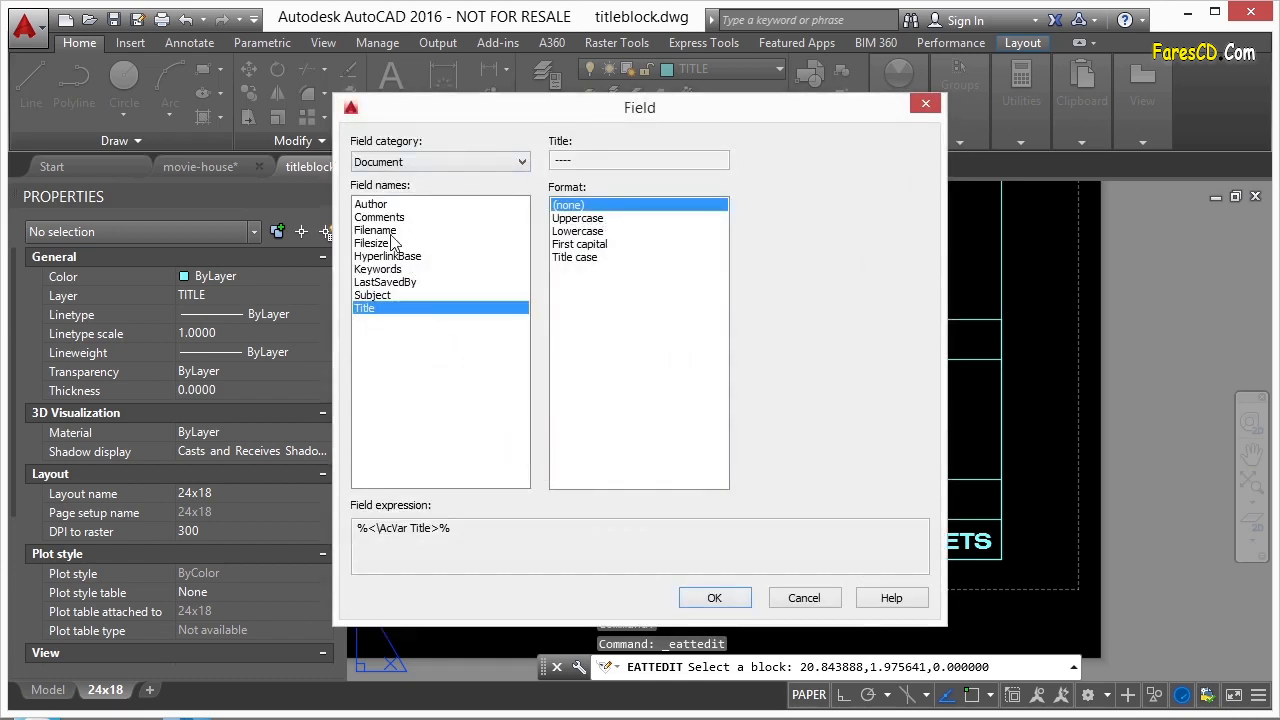
left_click(376, 228)
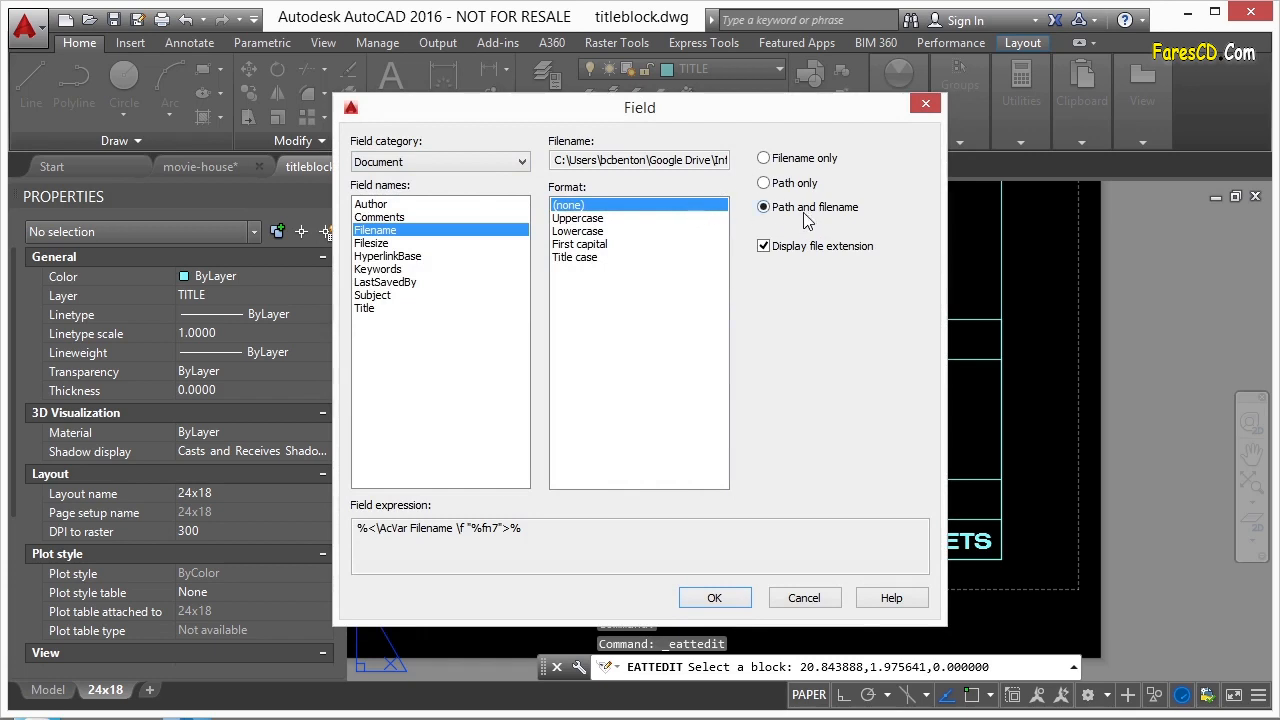
left_click(764, 158)
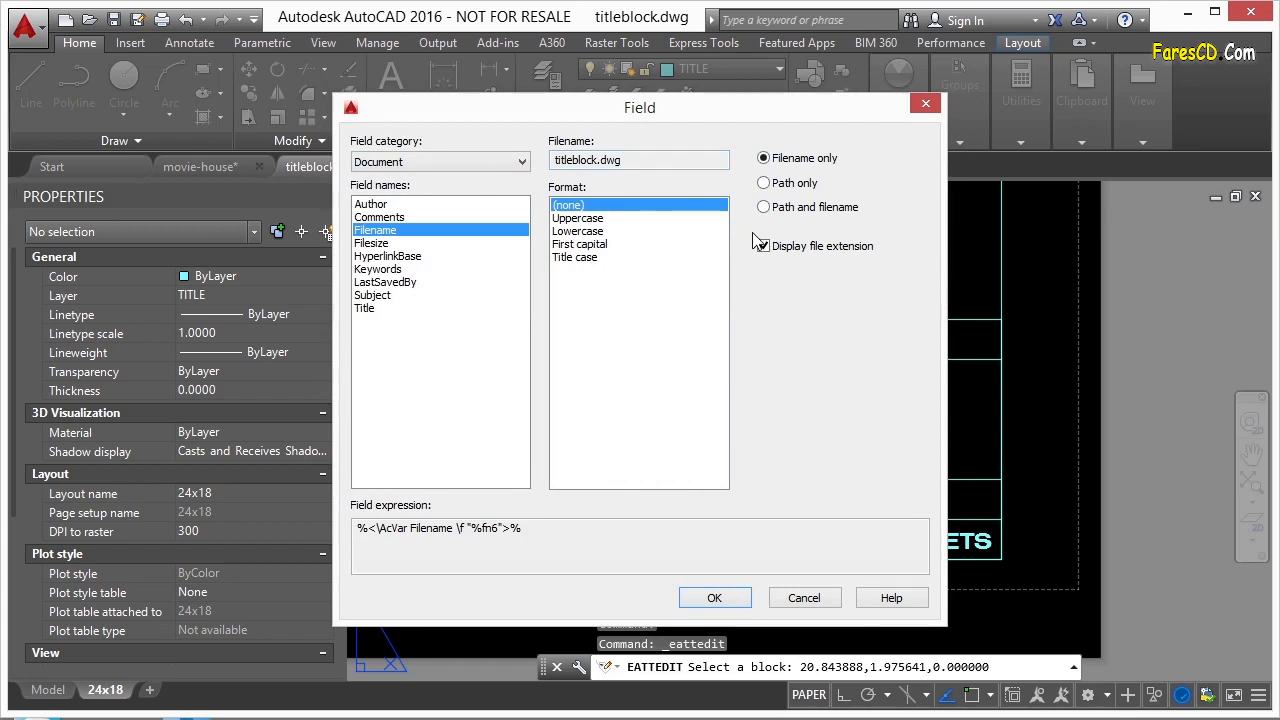
left_click(764, 244)
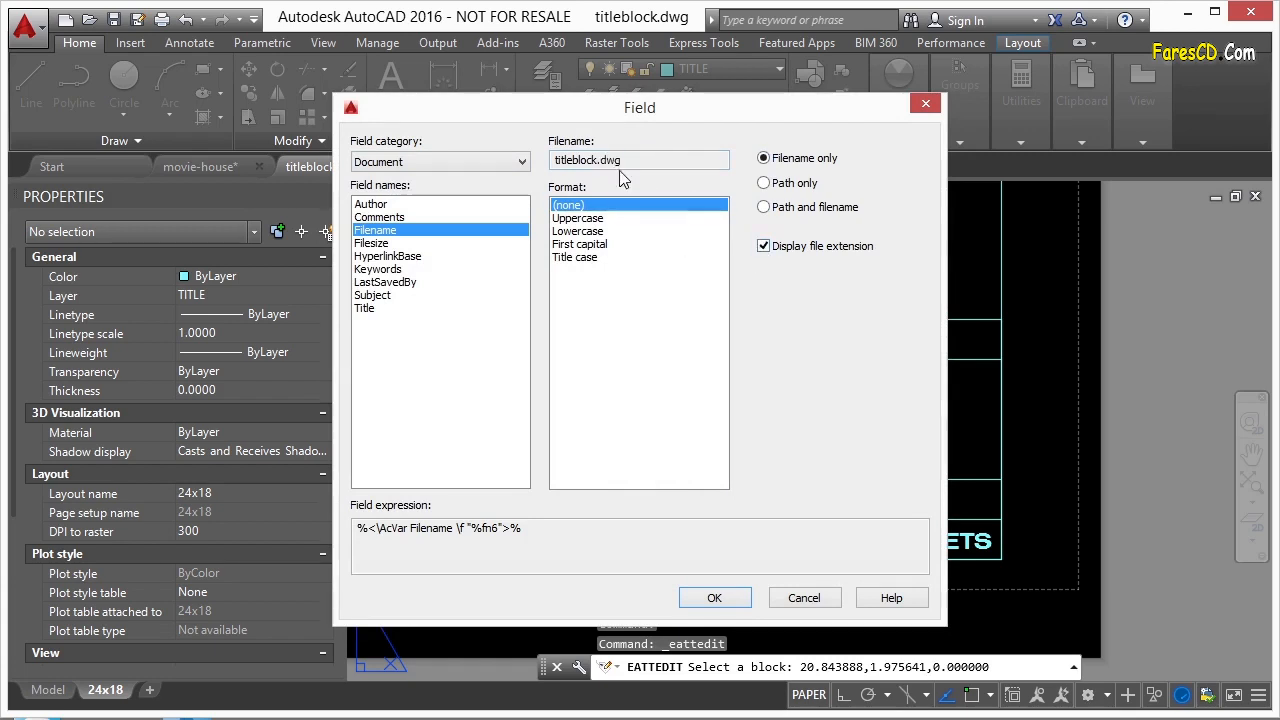
- Apply the field so the title block shows titleblock.dwg
left_click(714, 596)
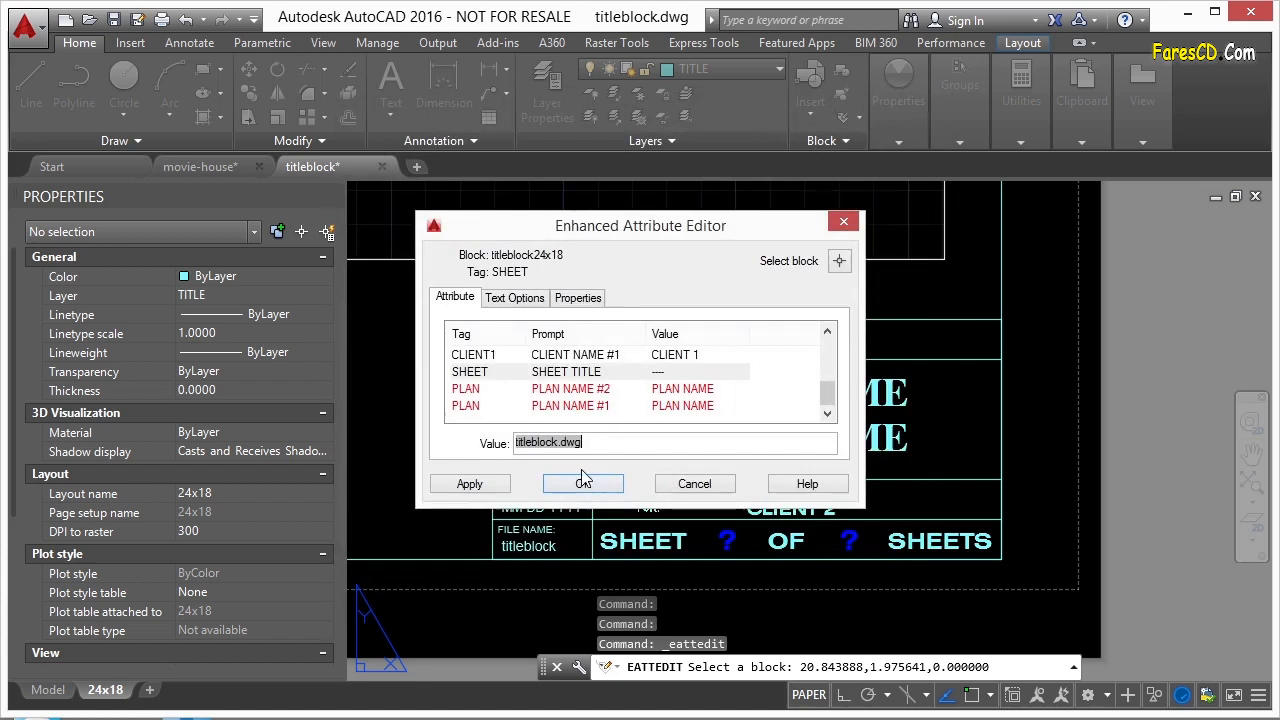
left_click(694, 482)
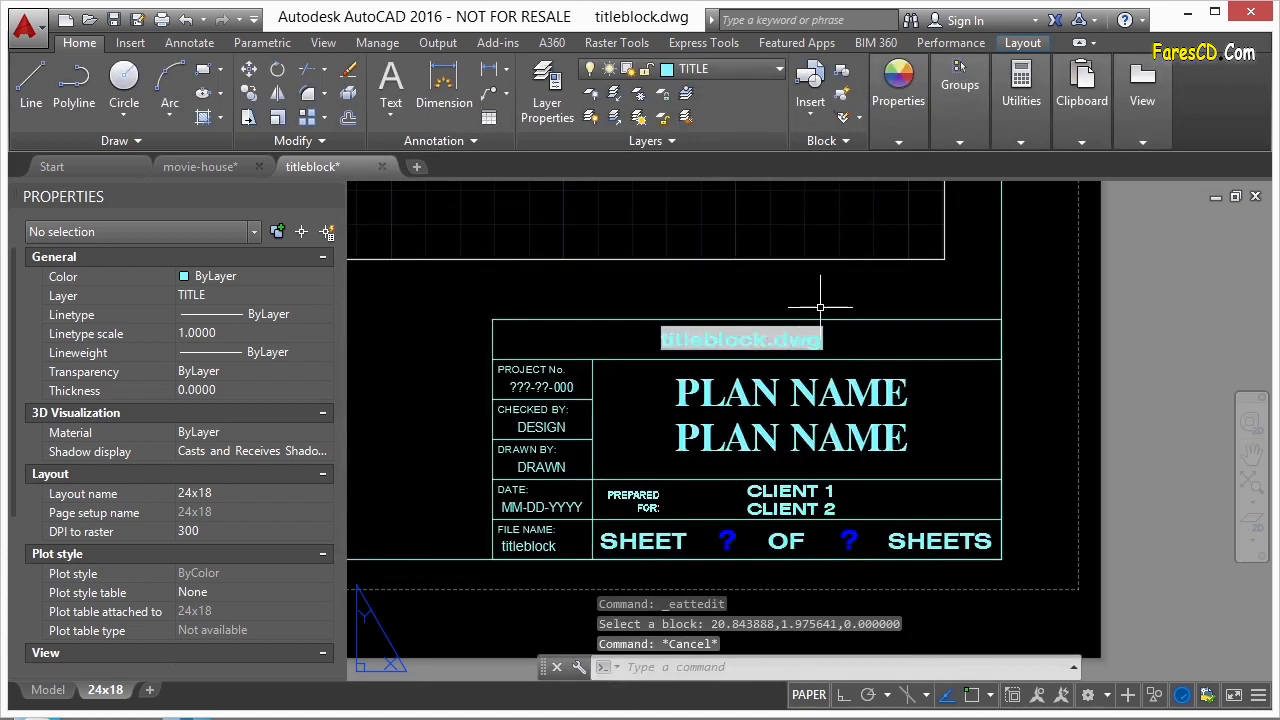